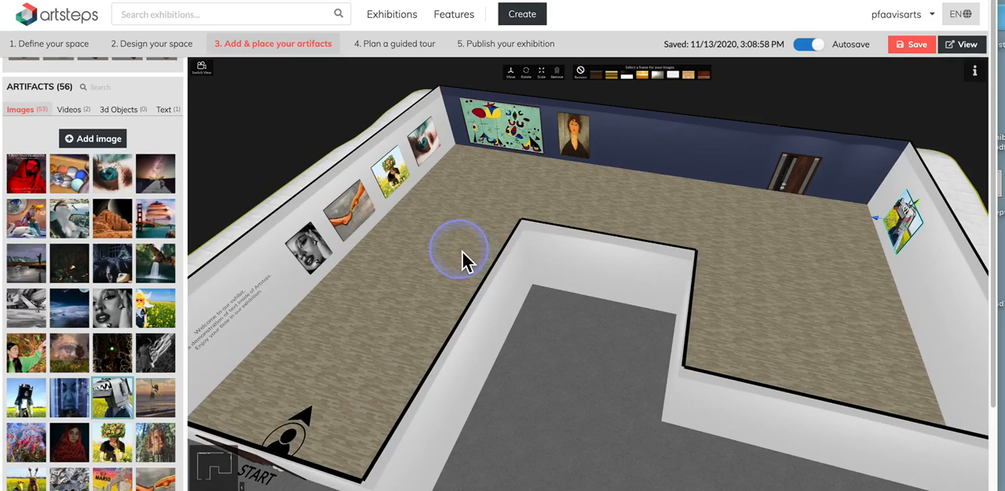
{"action": "mouse_move", "coordinate": [470, 270]}
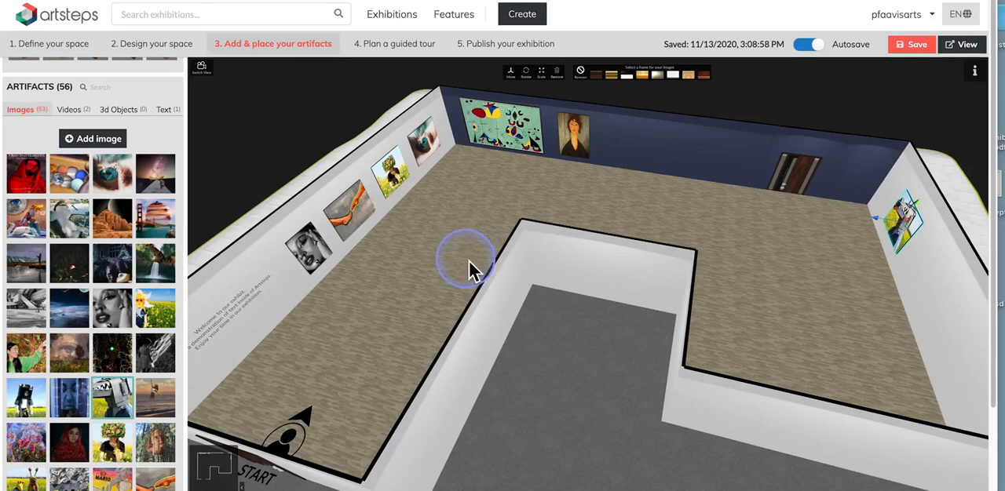
{"action": "mouse_move", "coordinate": [471, 228]}
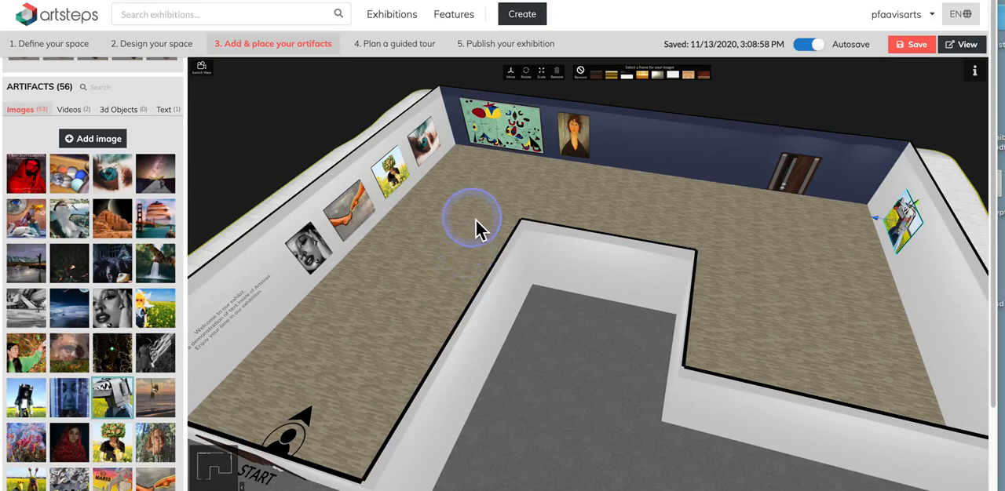
Step: Switch to the '4. Plan a guided tour' step and open the Add Guide point dialog
{"action": "left_click_drag", "start_coordinate": [471, 223], "coordinate": [400, 90]}
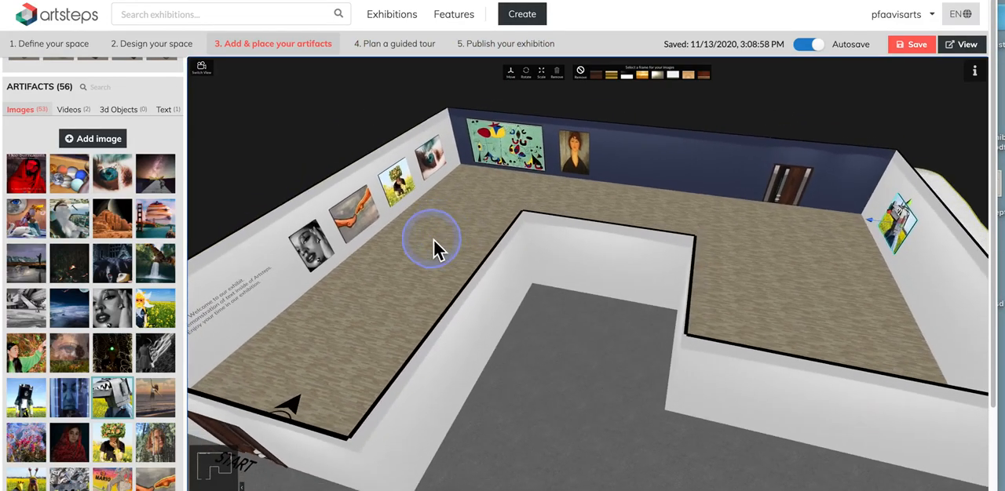
{"action": "left_click", "coordinate": [393, 43]}
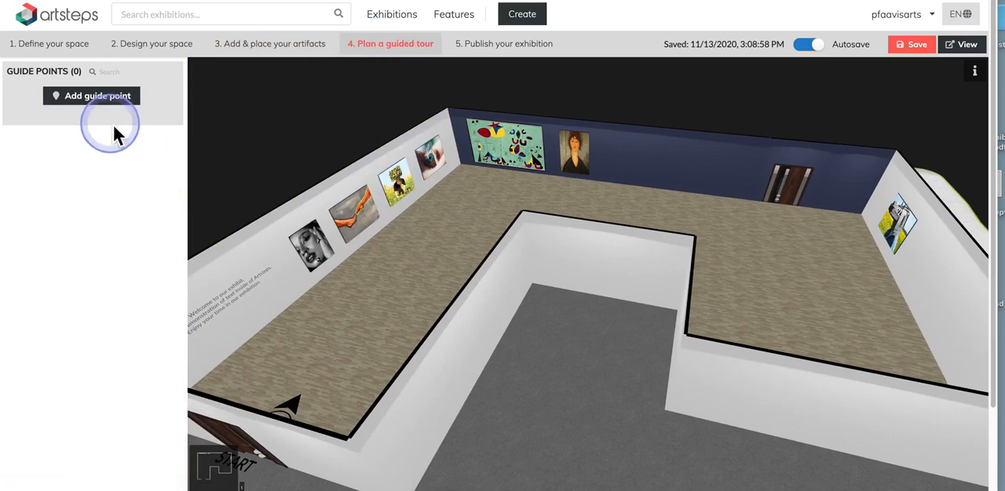
{"action": "mouse_move", "coordinate": [98, 95]}
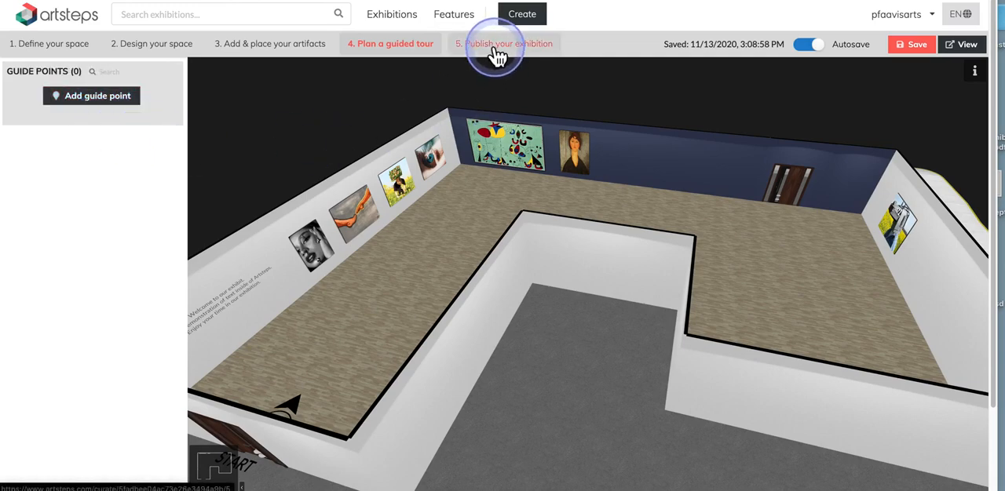
{"action": "mouse_move", "coordinate": [368, 308]}
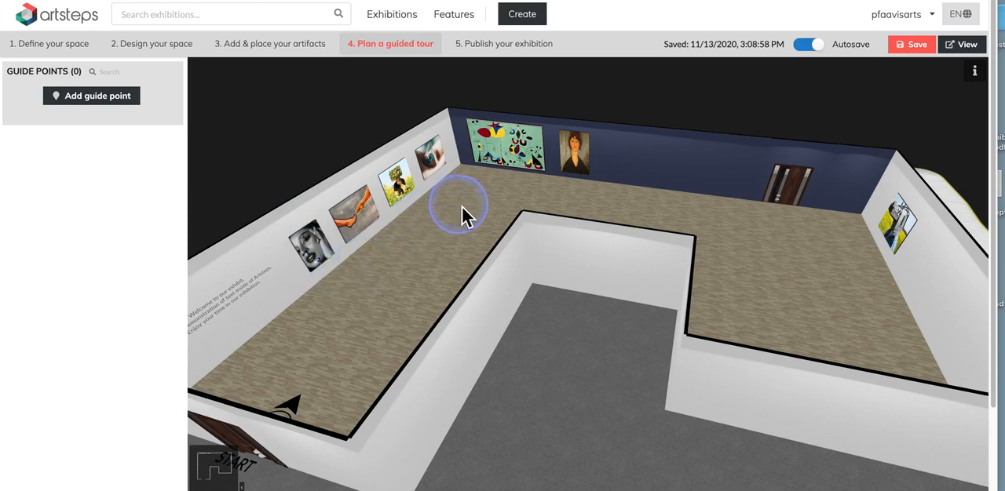
{"action": "mouse_move", "coordinate": [463, 219]}
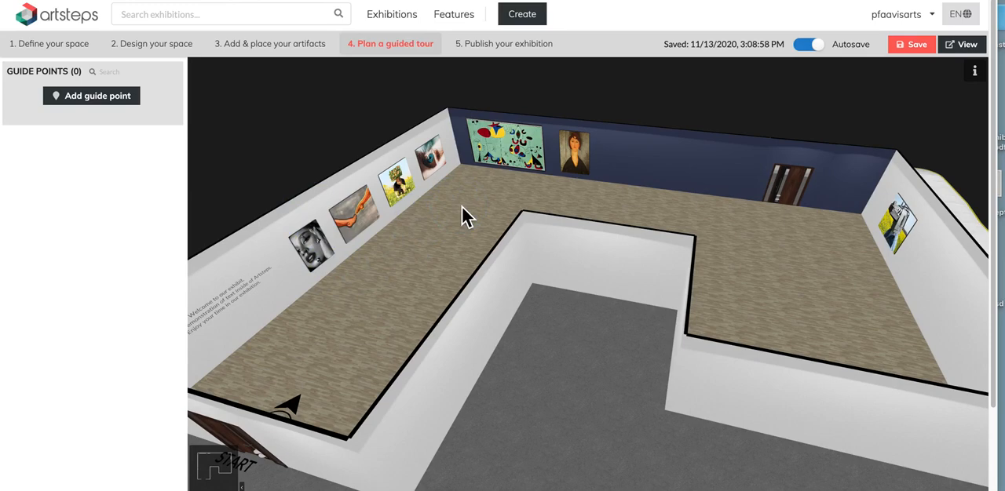
{"action": "left_click", "coordinate": [420, 220]}
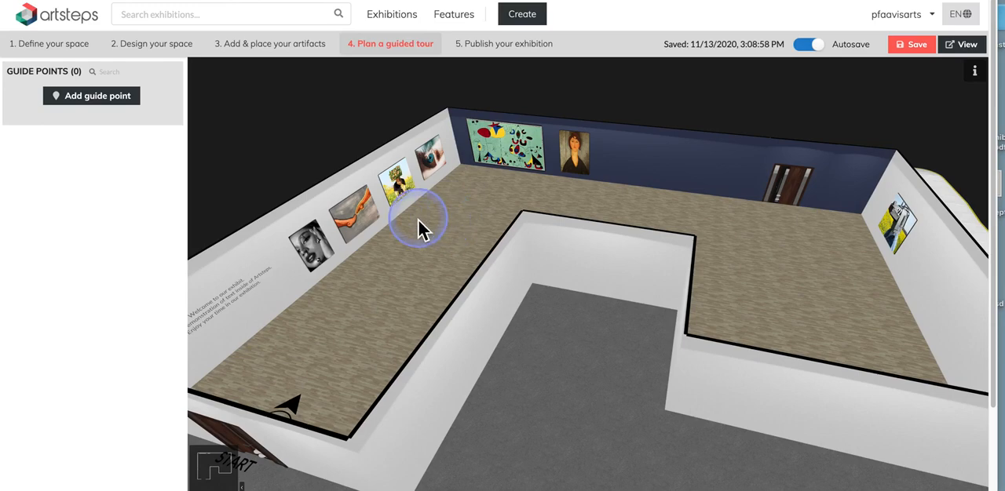
{"action": "mouse_move", "coordinate": [616, 224]}
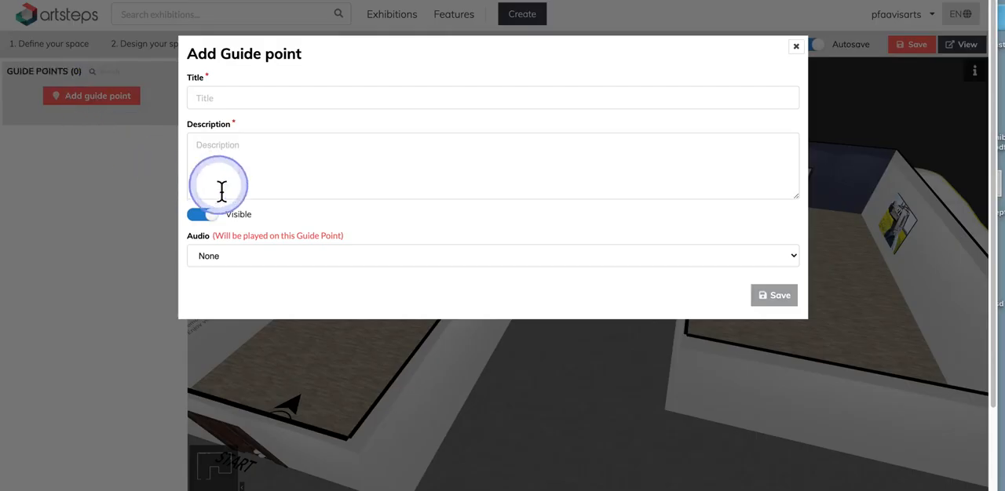
Step: Save a guide point titled 'Photography' with description 'kjdfhgerbgfer'
{"action": "left_click", "coordinate": [492, 98]}
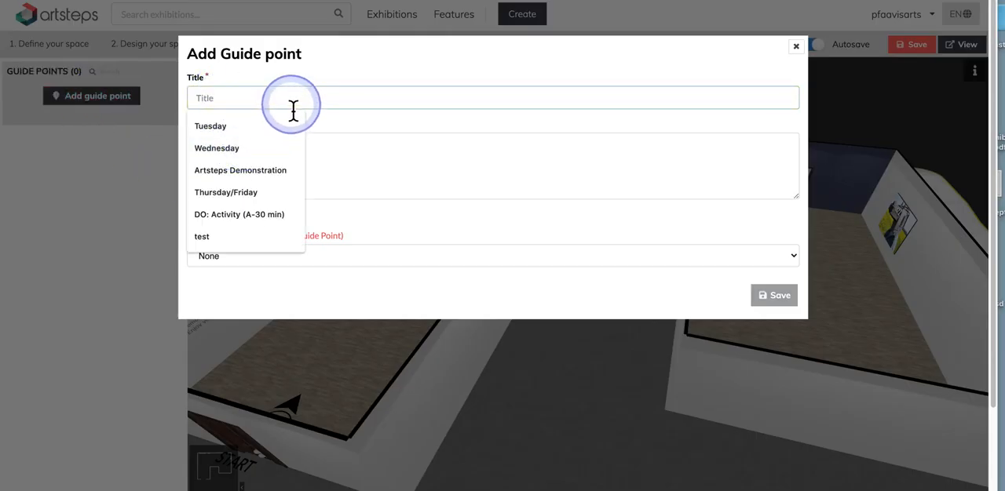
{"action": "mouse_move", "coordinate": [247, 106]}
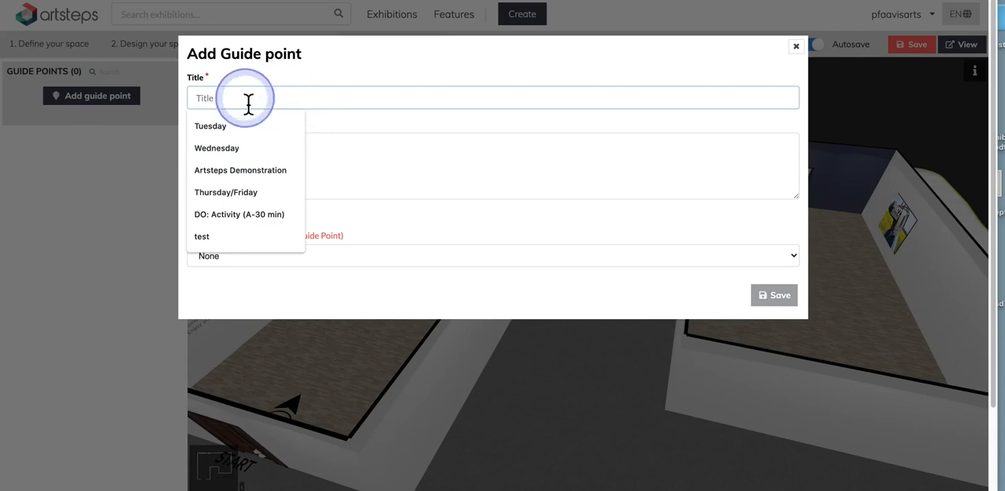
{"action": "type", "text": "P"}
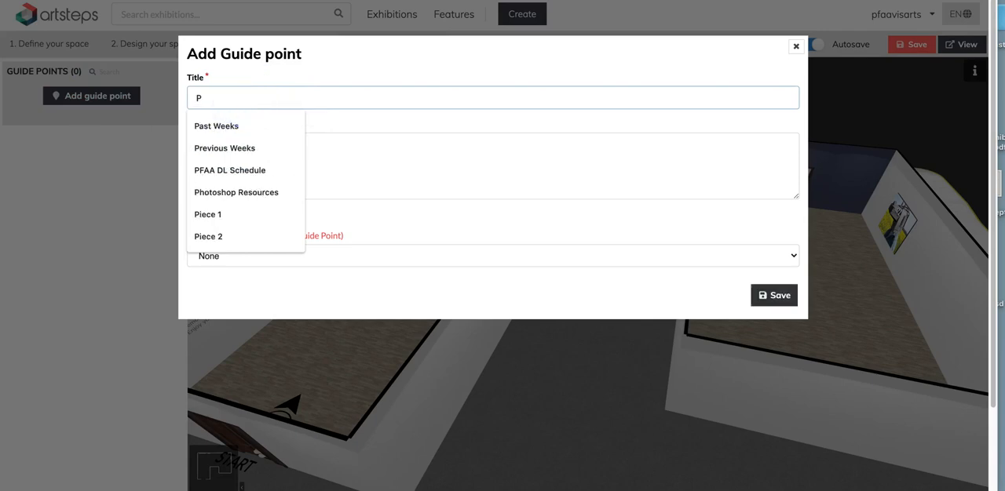
{"action": "type", "text": "hotography"}
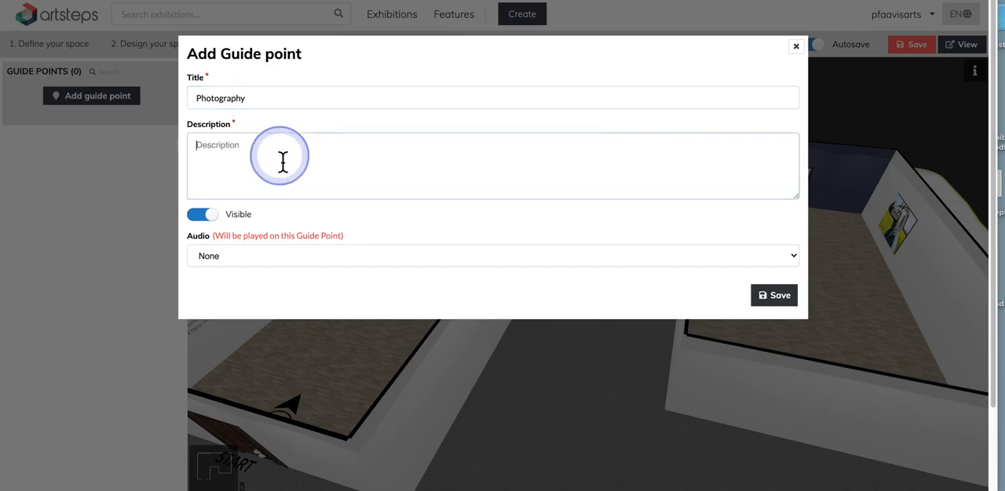
{"action": "type", "text": "kjdfhgerbgferifei vd dsbcdsyfbdsy fbddyd dbdsfsdi is ia id fvdf uifdud"}
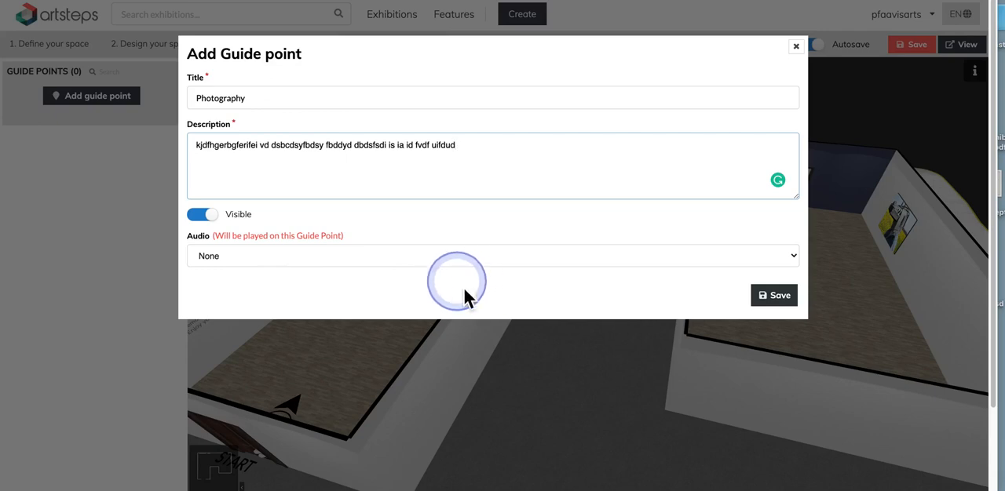
{"action": "left_click", "coordinate": [773, 295]}
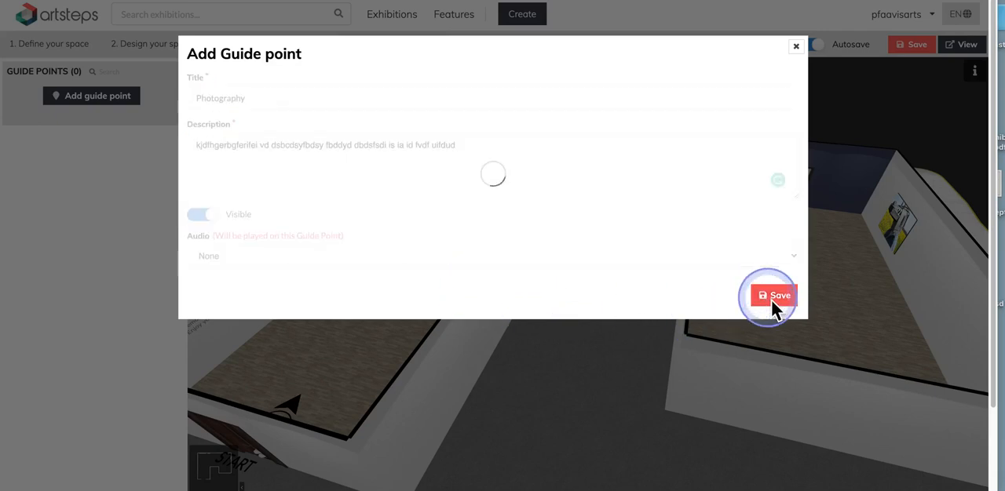
Step: Move guide point 1 across the floor to face the left-wall artworks
{"action": "left_click", "coordinate": [773, 295]}
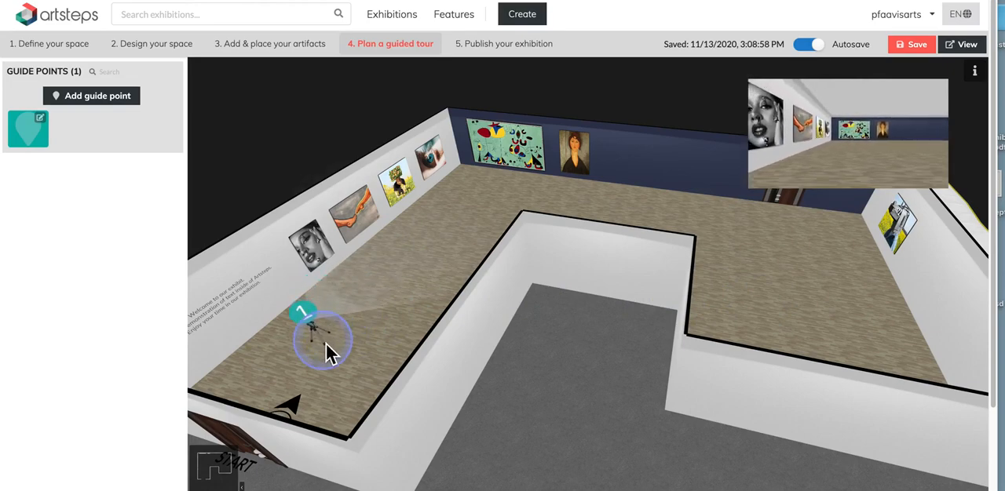
{"action": "left_click_drag", "start_coordinate": [321, 337], "coordinate": [357, 325]}
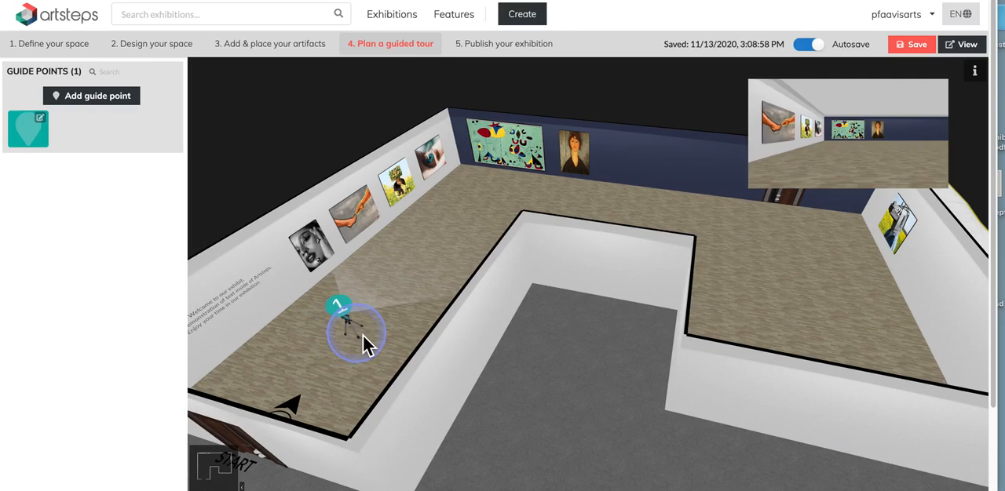
{"action": "left_click_drag", "start_coordinate": [353, 326], "coordinate": [373, 294]}
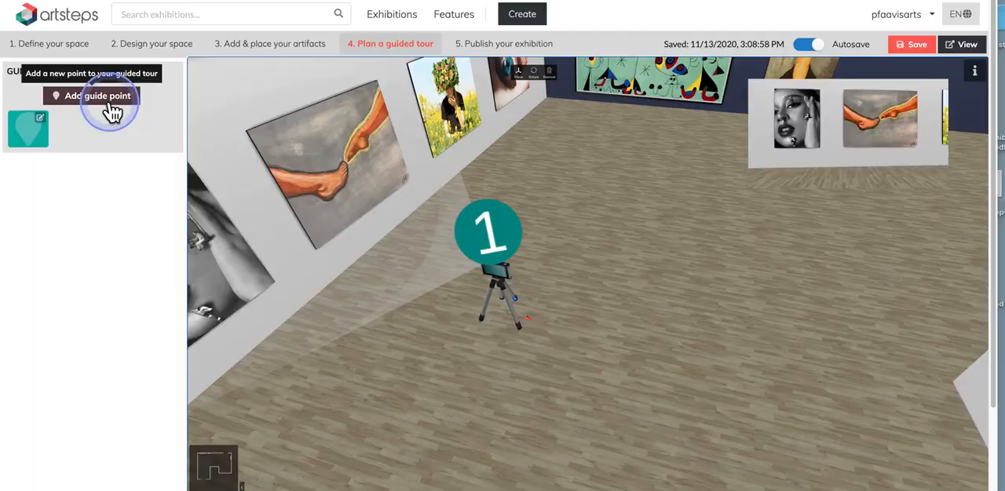
Step: Save 'Guide point 2' with description 'dgdgobogug9g'
{"action": "left_click", "coordinate": [97, 95]}
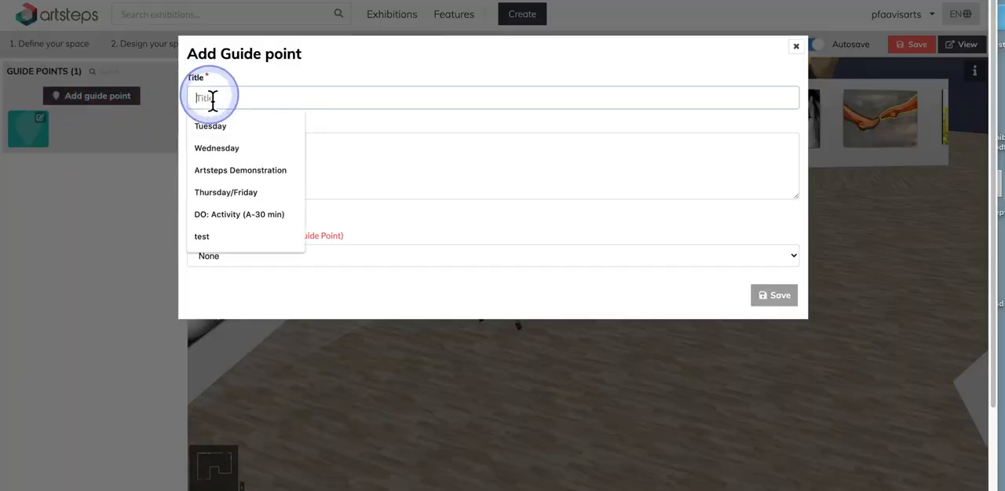
{"action": "type", "text": "G"}
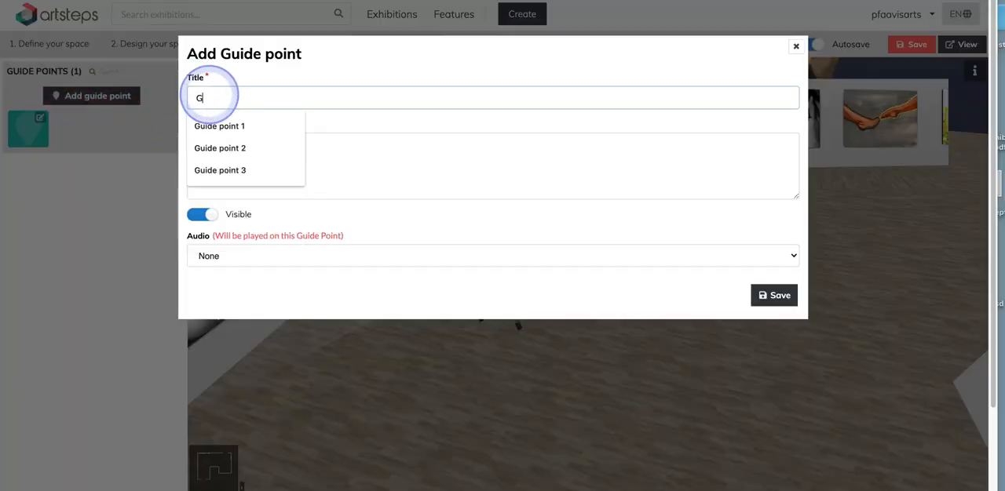
{"action": "type", "text": "uide point 2"}
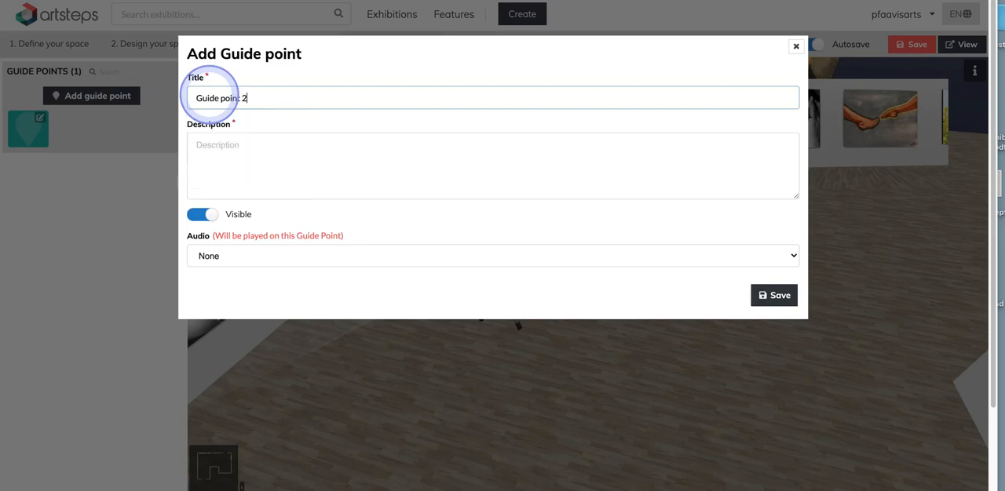
{"action": "type", "text": "dgdgobogug9g ugdf gdfgf ugdfnug dfgds u dfdf dfg"}
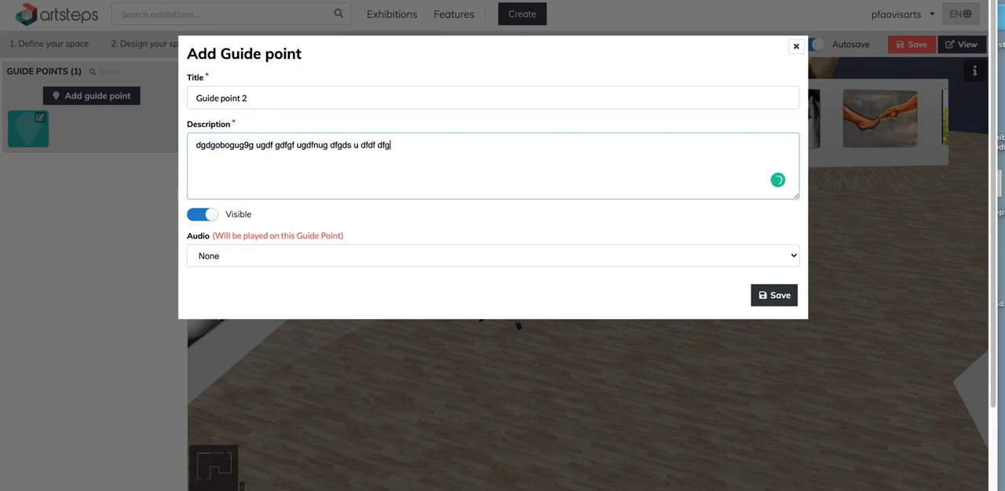
{"action": "left_click", "coordinate": [773, 295]}
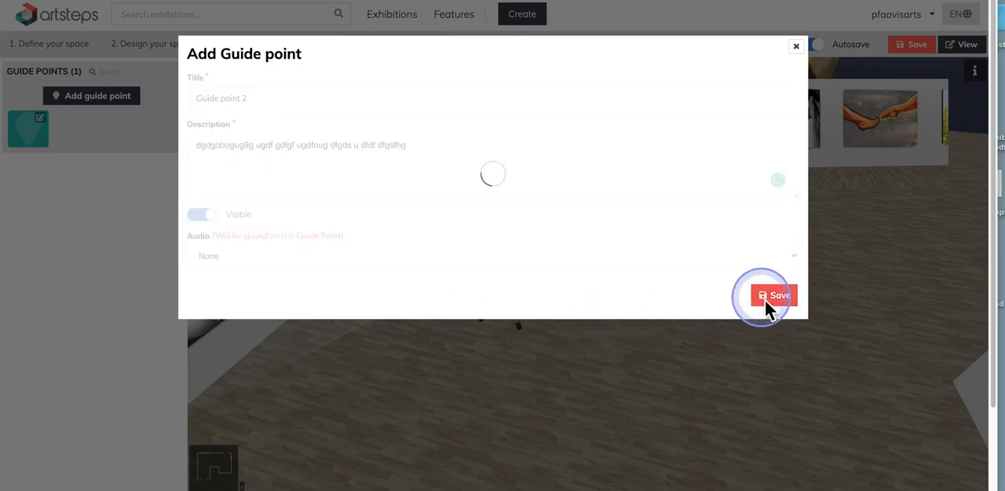
{"action": "left_click", "coordinate": [772, 295]}
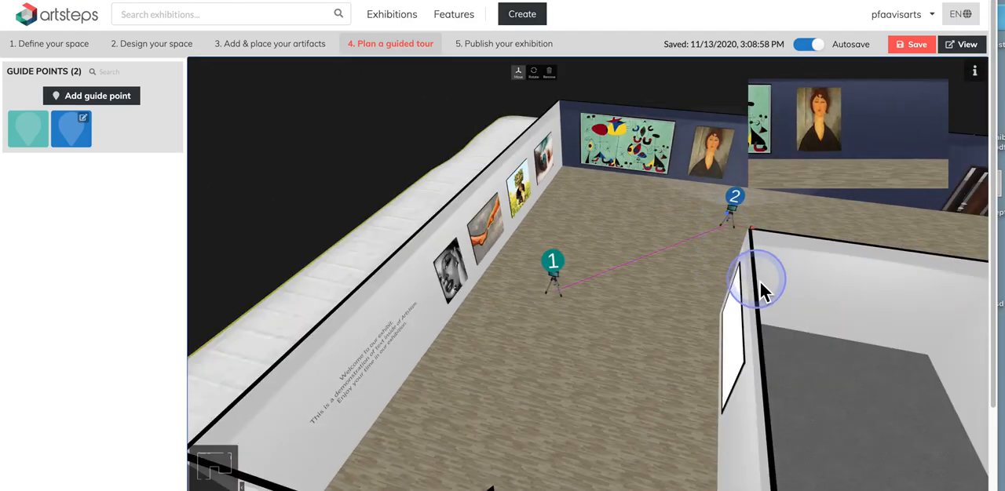
Step: Place guide point 2 in the corner room, framing the masked-figure photograph
{"action": "left_click_drag", "start_coordinate": [761, 282], "coordinate": [800, 322]}
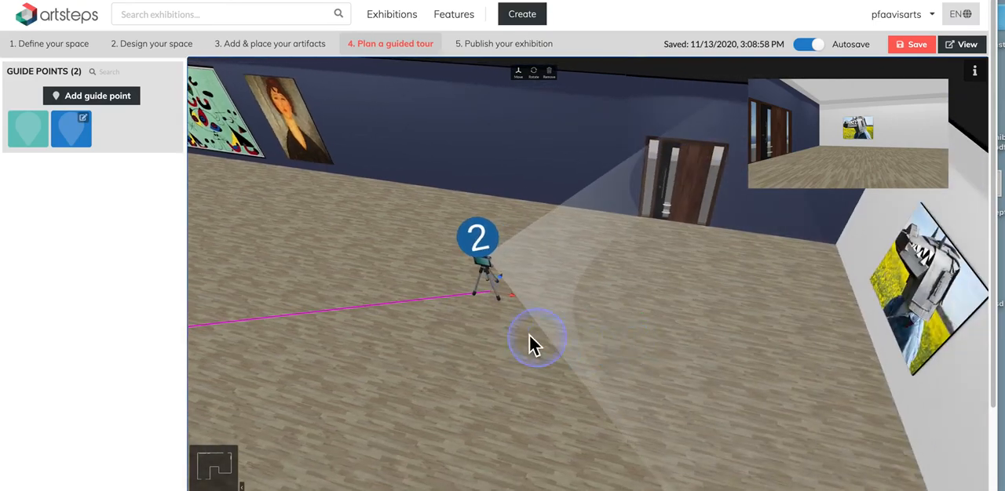
{"action": "mouse_move", "coordinate": [510, 192]}
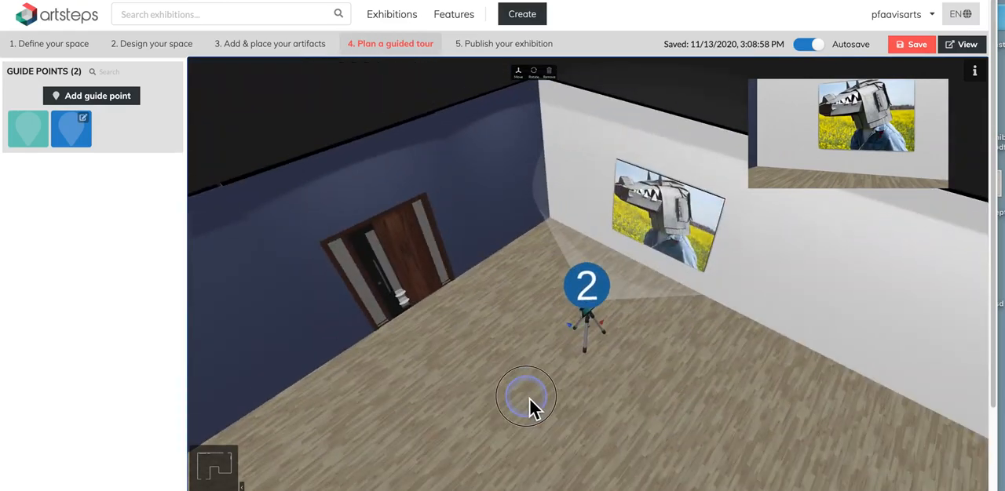
{"action": "mouse_move", "coordinate": [639, 353]}
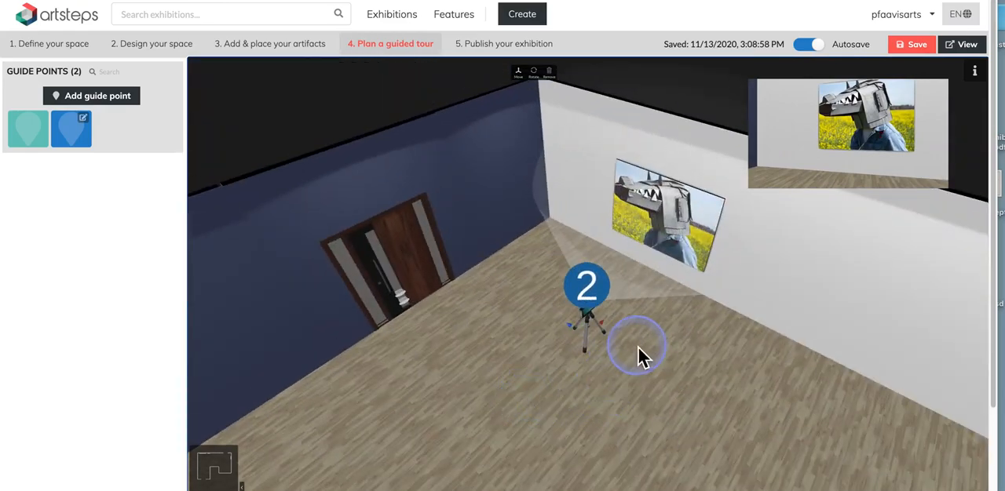
{"action": "left_click_drag", "start_coordinate": [635, 353], "coordinate": [588, 377]}
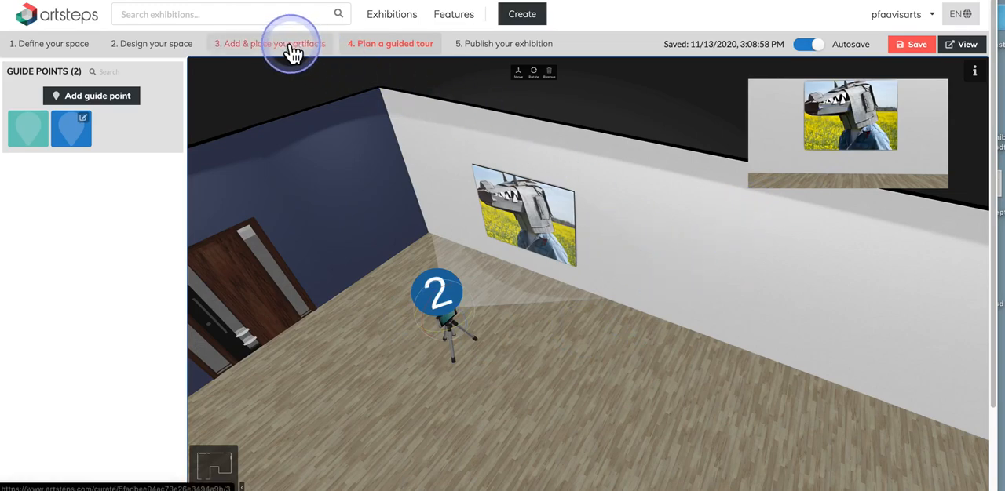
Step: Shift the masked-figure artwork along the wall, then return to tour planning
{"action": "left_click", "coordinate": [272, 43]}
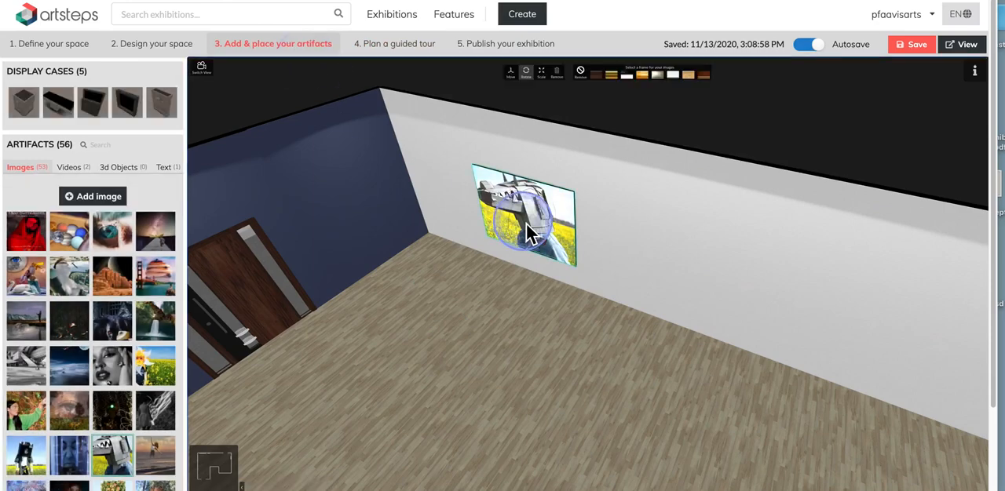
{"action": "left_click_drag", "start_coordinate": [526, 224], "coordinate": [557, 208]}
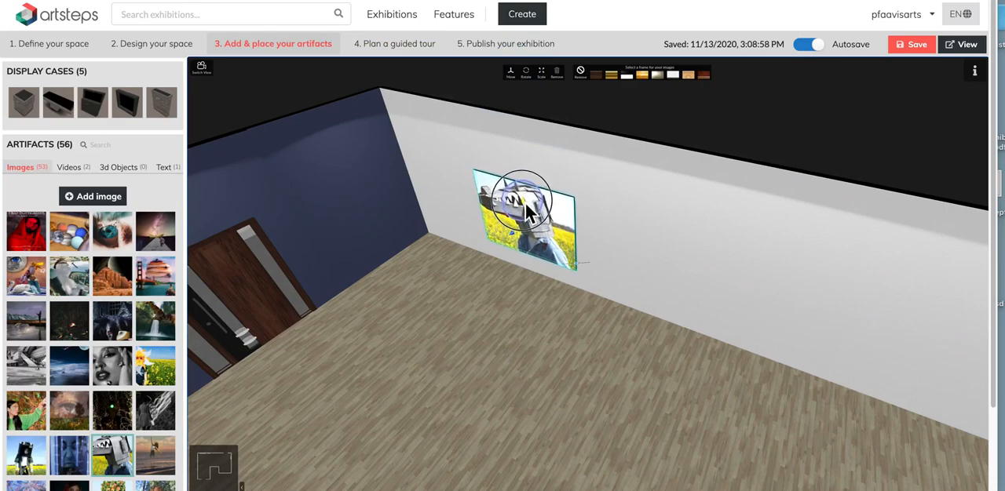
{"action": "left_click", "coordinate": [394, 43]}
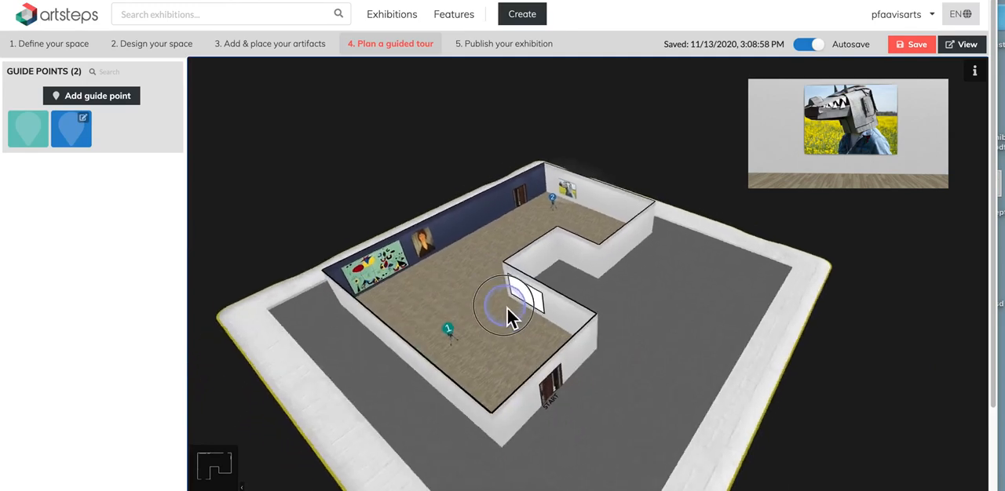
Step: Save the exhibition and switch to the visitor's first-person View
{"action": "left_click_drag", "start_coordinate": [510, 314], "coordinate": [487, 251]}
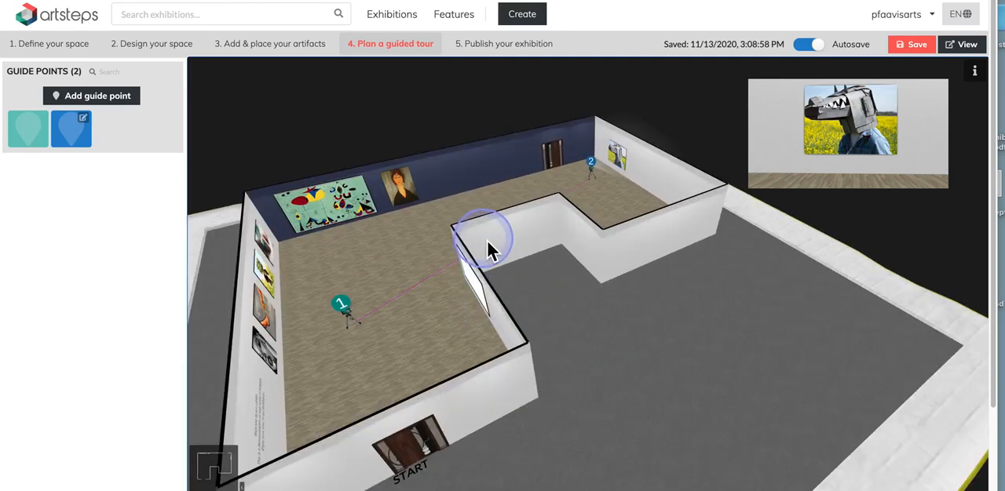
{"action": "left_click", "coordinate": [912, 44]}
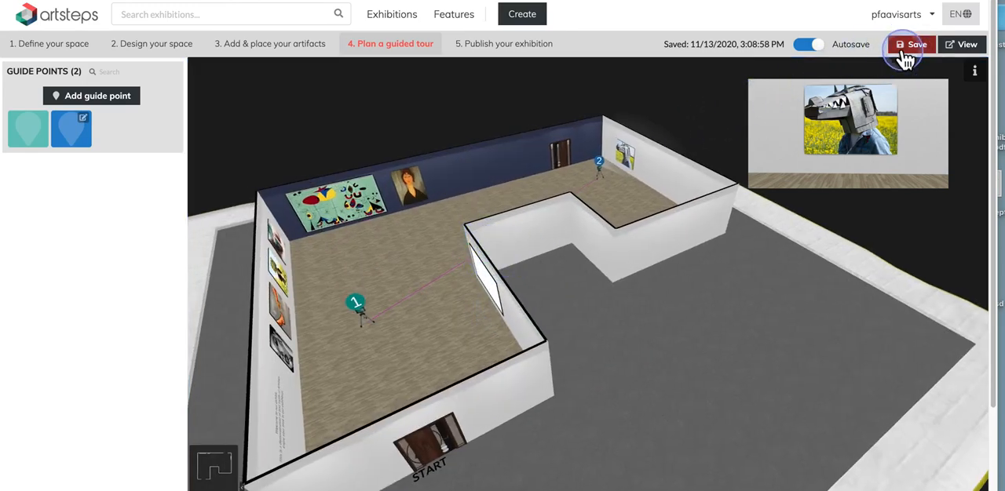
{"action": "left_click", "coordinate": [915, 44]}
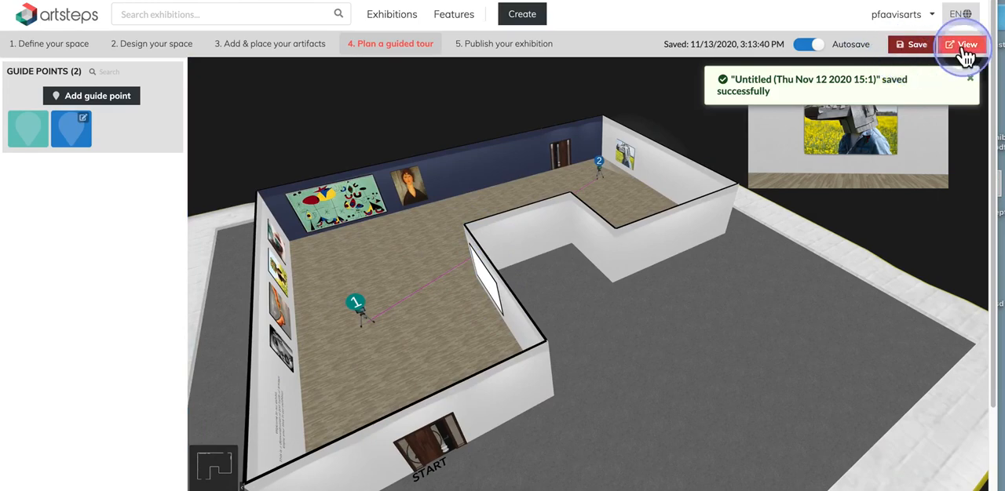
{"action": "left_click", "coordinate": [963, 44]}
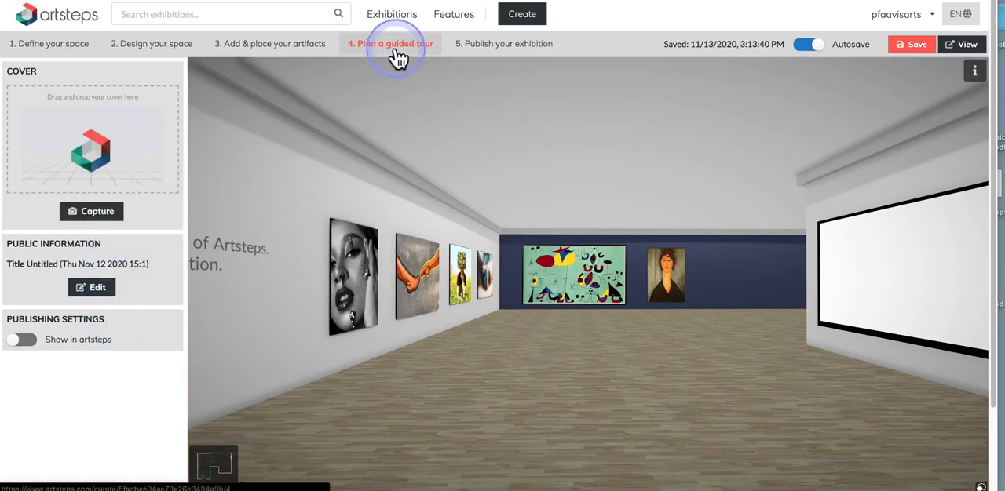
{"action": "mouse_move", "coordinate": [371, 52]}
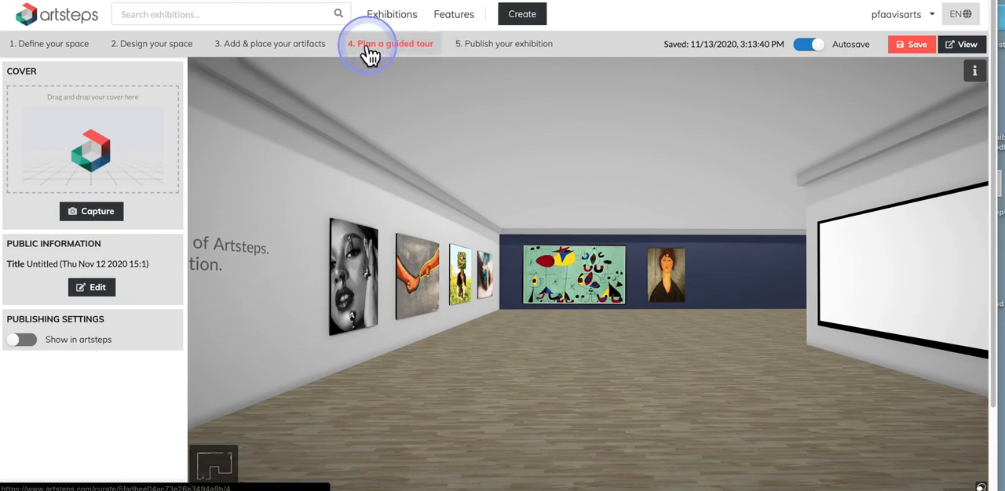
Step: Back in tour planning, save guide point 'GP 3' with description 'ggghshghh'
{"action": "left_click", "coordinate": [390, 43]}
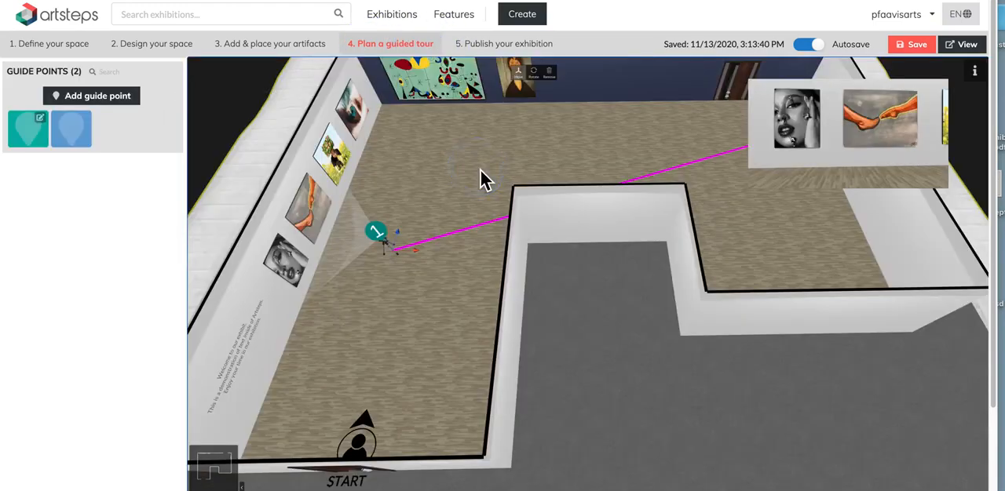
{"action": "left_click", "coordinate": [448, 179]}
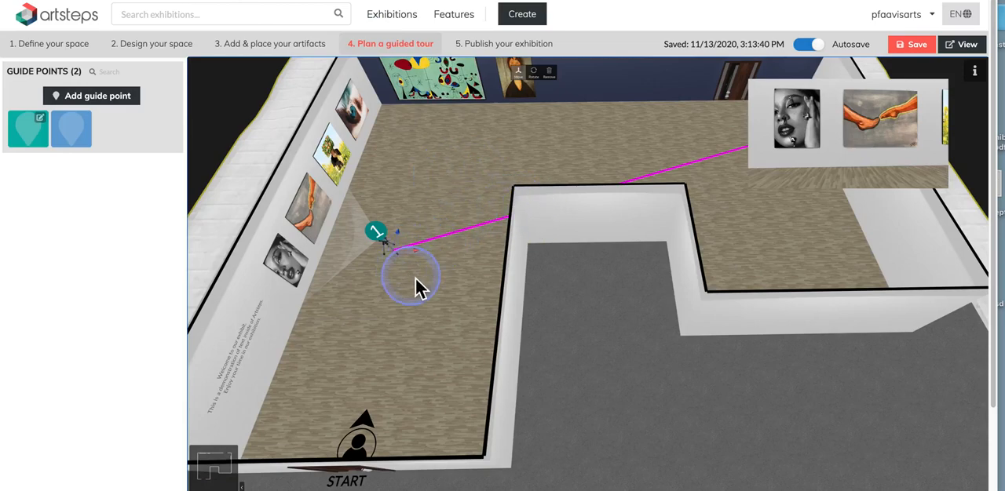
{"action": "mouse_move", "coordinate": [440, 173]}
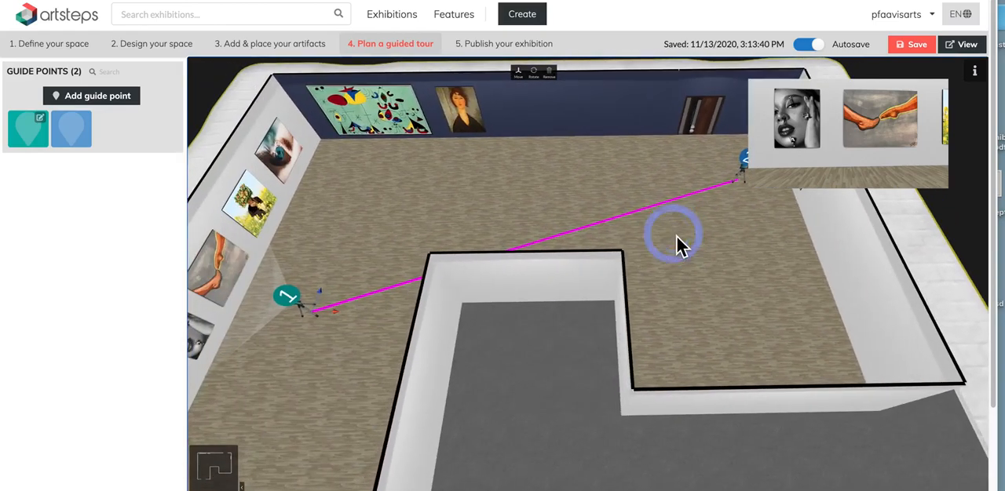
{"action": "mouse_move", "coordinate": [361, 220]}
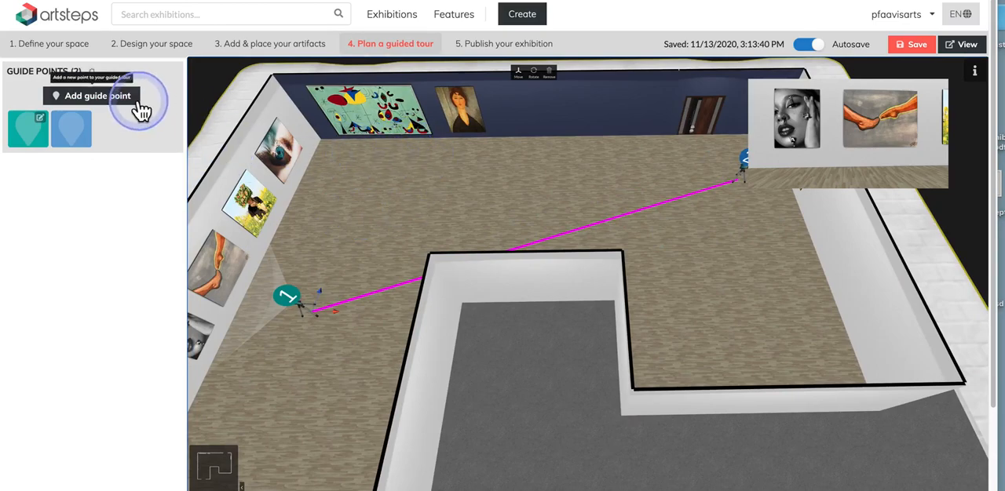
{"action": "left_click", "coordinate": [97, 95]}
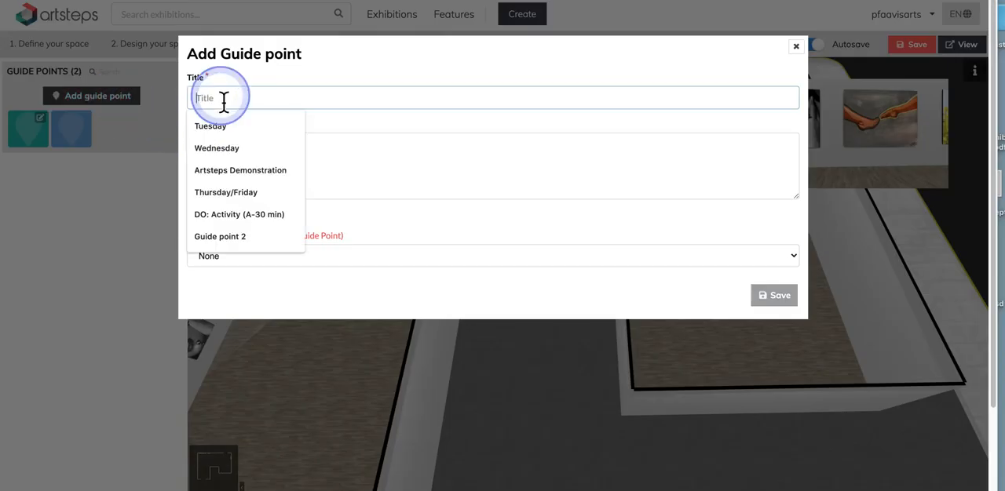
{"action": "type", "text": "GP 3"}
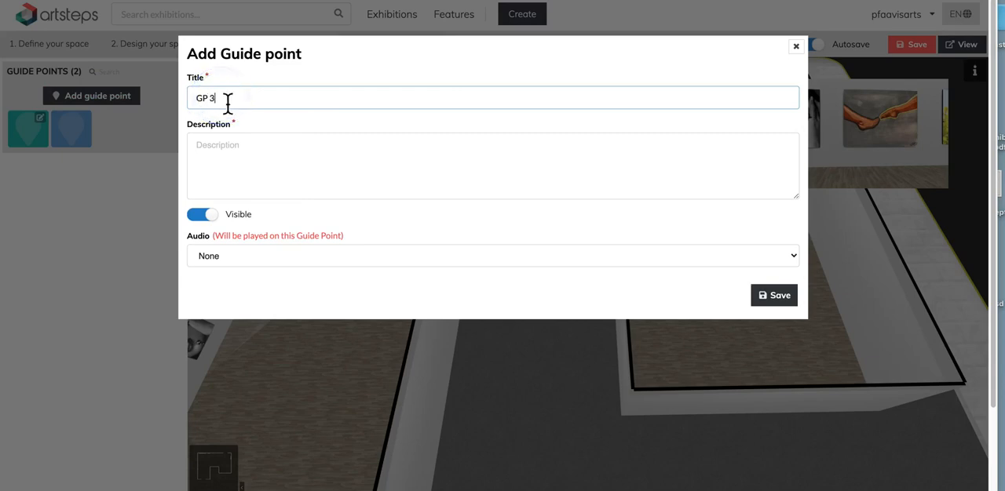
{"action": "type", "text": "ggghshghh"}
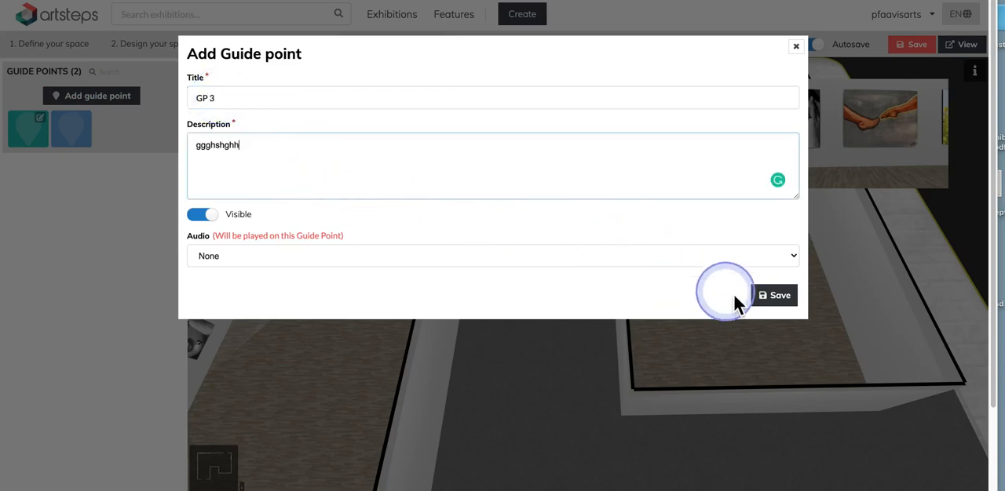
{"action": "left_click", "coordinate": [773, 295]}
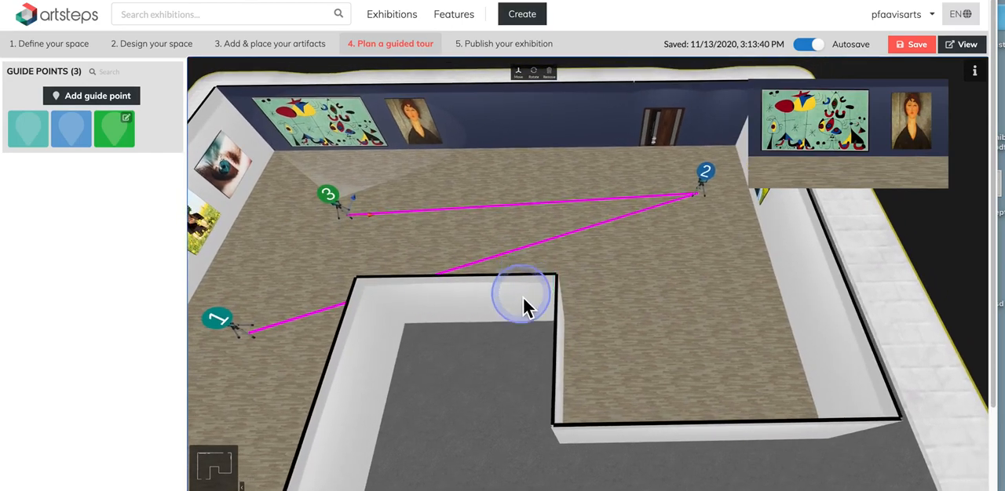
{"action": "mouse_move", "coordinate": [658, 196]}
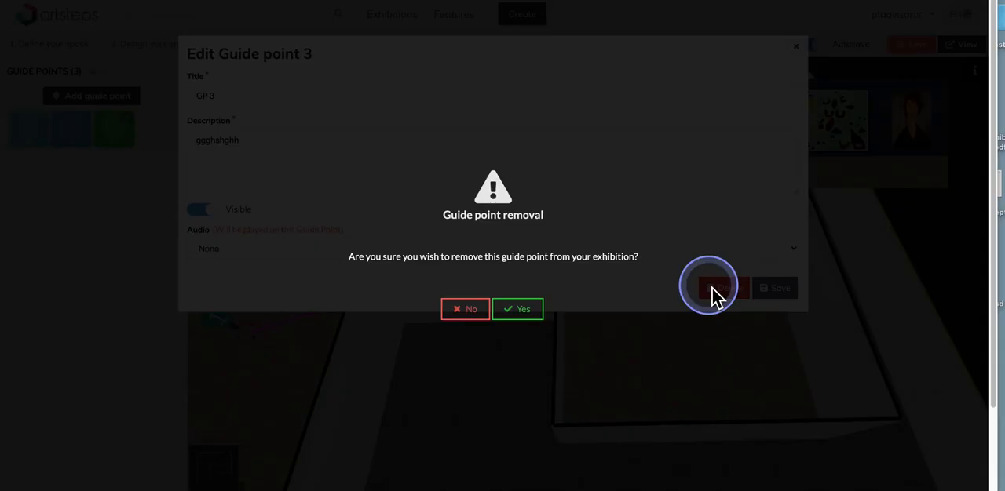
Step: Confirm removing guide point GP 3 from the tour
{"action": "left_click", "coordinate": [504, 309]}
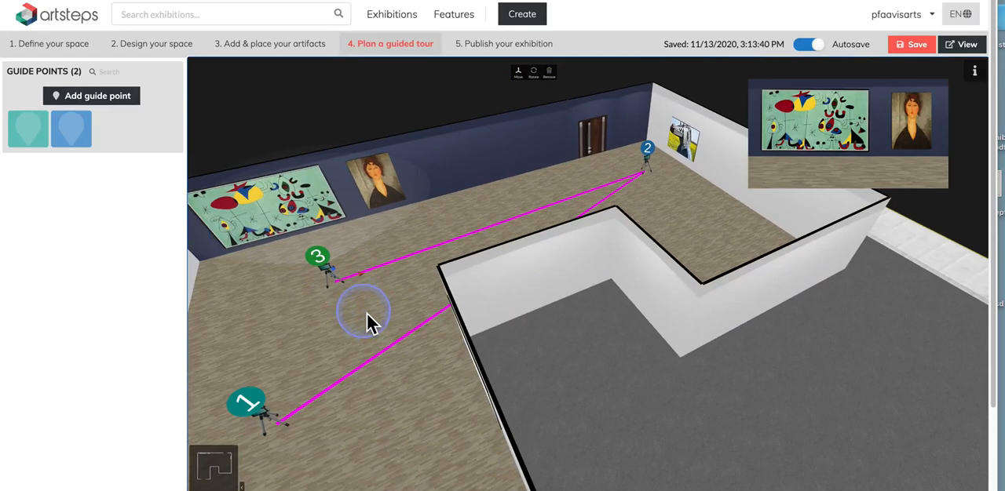
{"action": "mouse_move", "coordinate": [707, 149]}
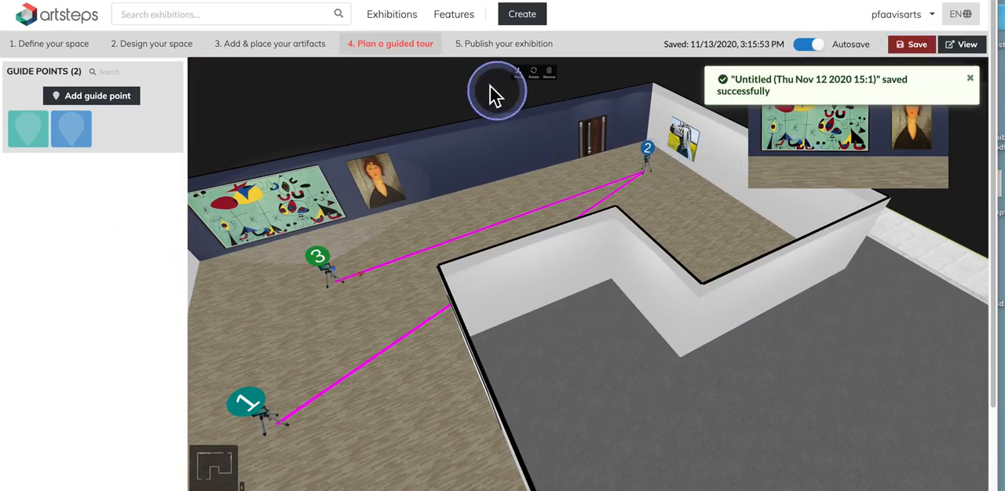
Step: At the publishing step, capture the gallery view as cover, recapturing from a better viewpoint
{"action": "left_click", "coordinate": [502, 43]}
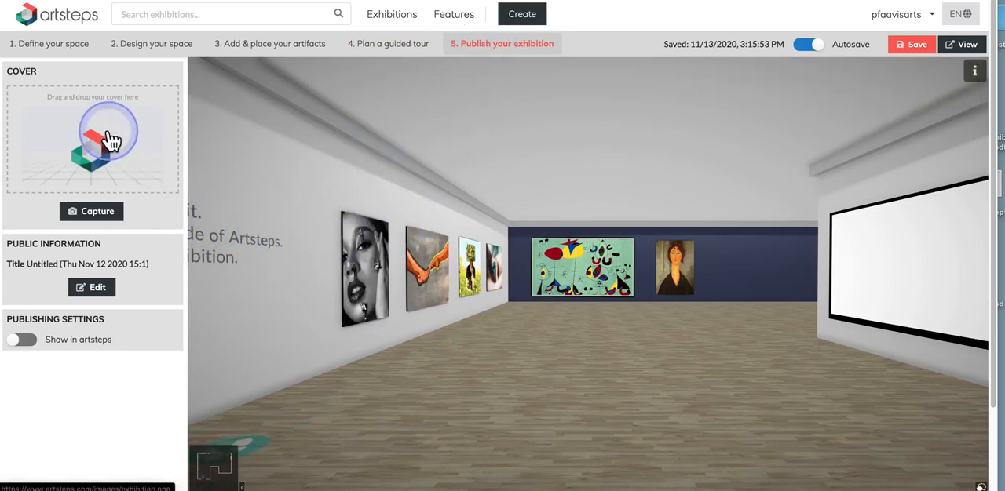
{"action": "mouse_move", "coordinate": [115, 149]}
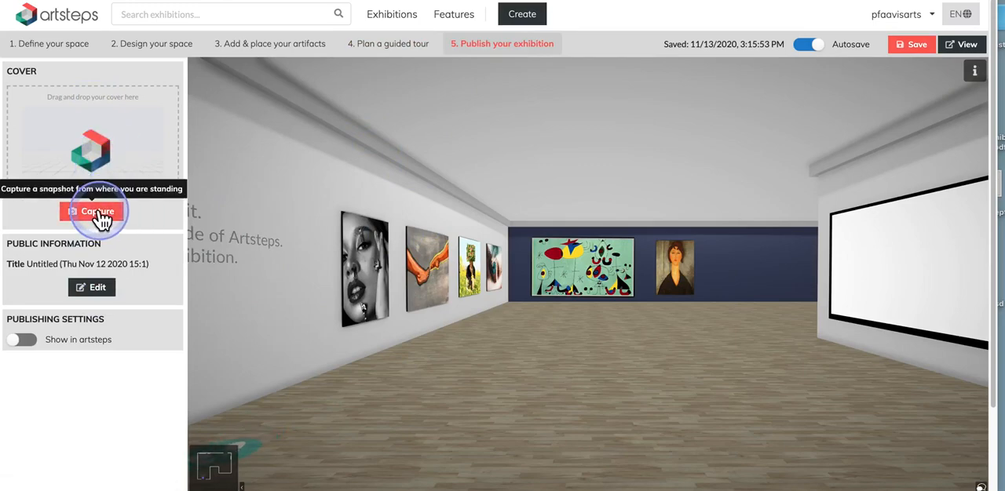
{"action": "left_click", "coordinate": [97, 211]}
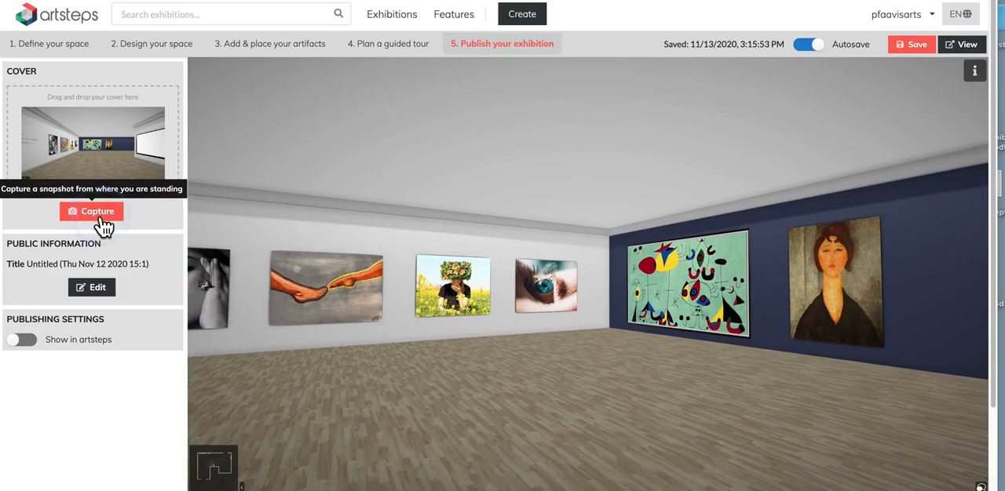
{"action": "left_click", "coordinate": [92, 211]}
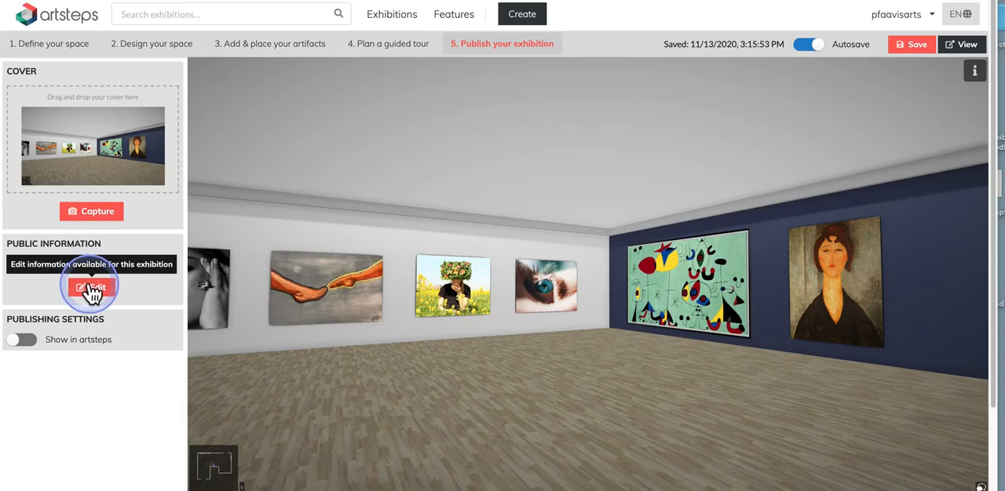
Step: Title the exhibition 'Demo Exhibition' and add the description 'Info about gallery'
{"action": "left_click", "coordinate": [92, 287]}
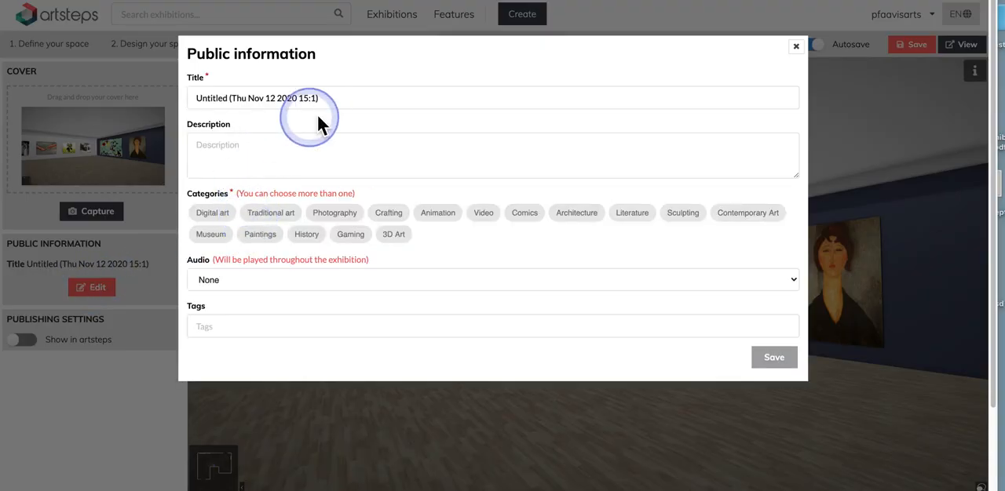
{"action": "left_click", "coordinate": [204, 98]}
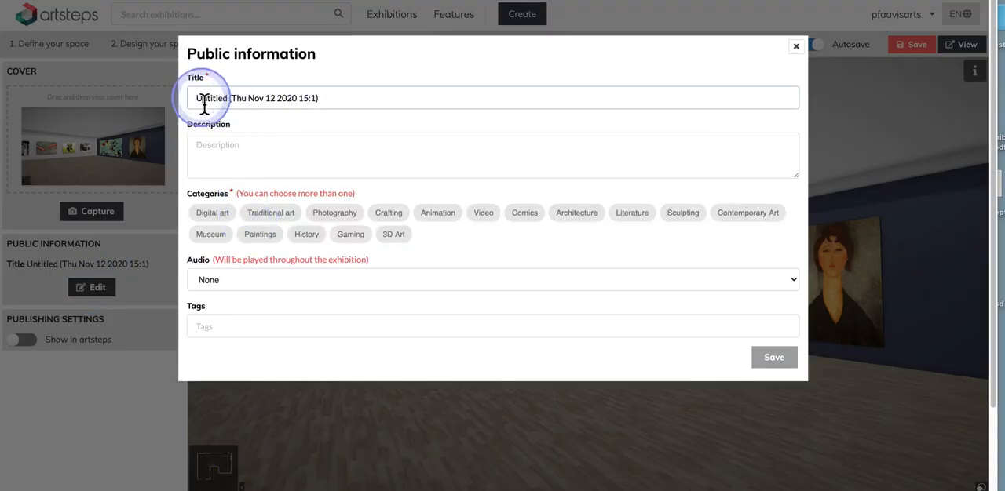
{"action": "type", "text": "D"}
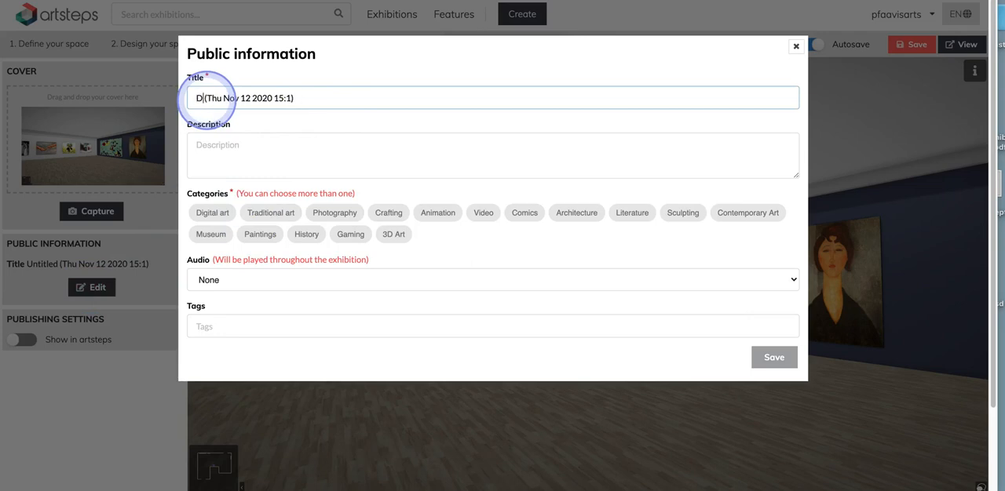
{"action": "type", "text": "emo Exh"}
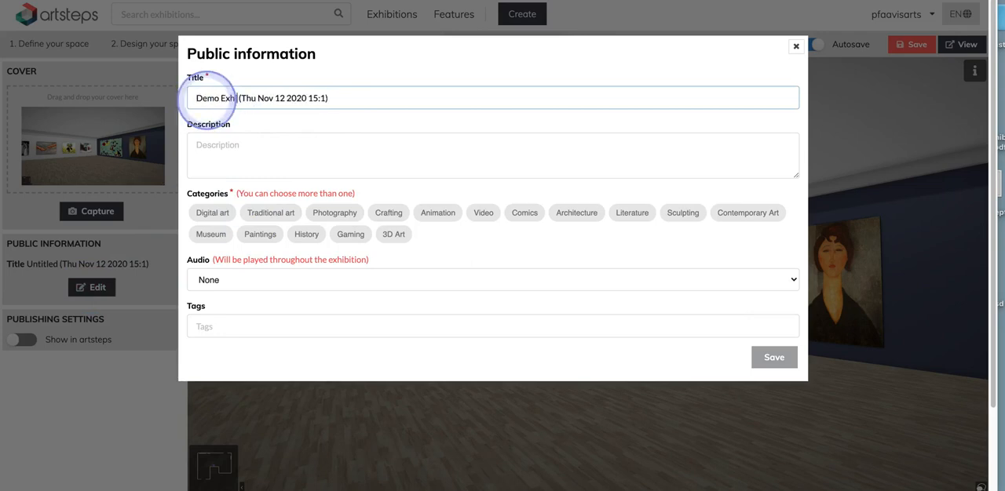
{"action": "type", "text": "ibition"}
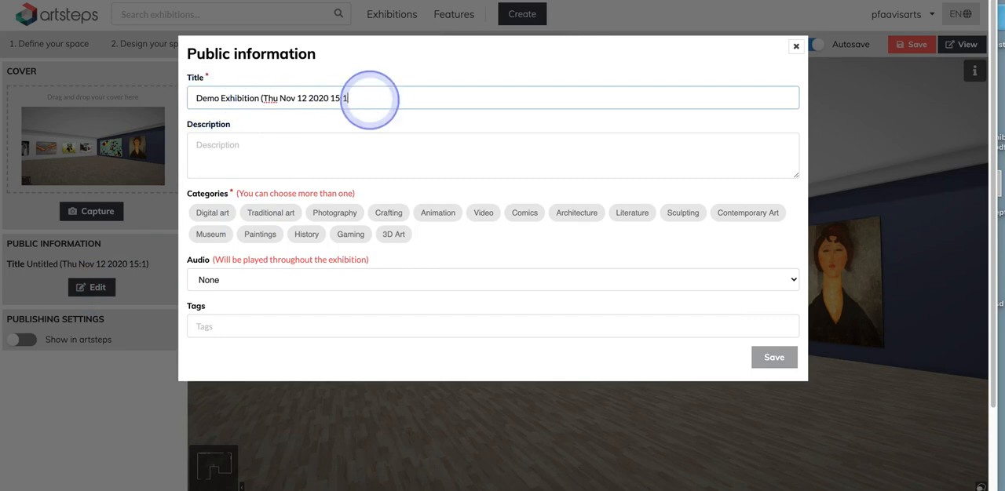
{"action": "key", "text": "Backspace"}
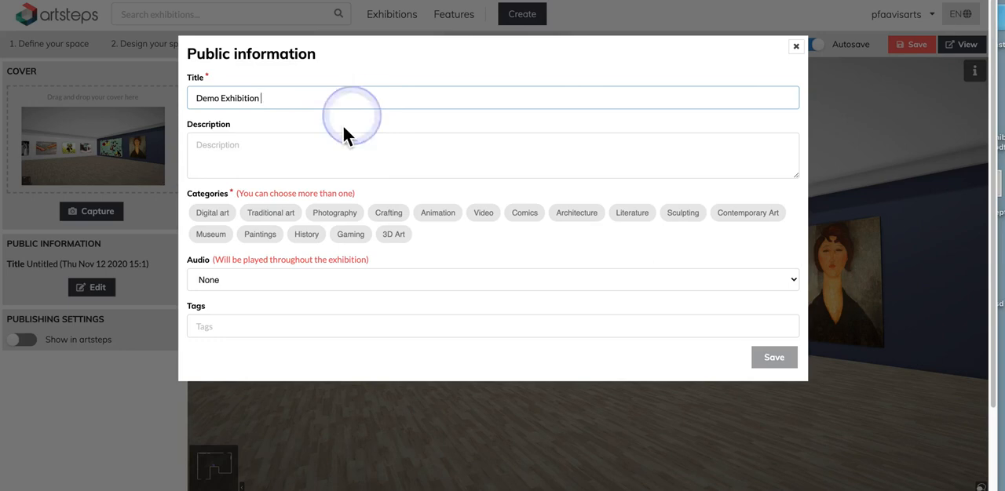
{"action": "left_click", "coordinate": [338, 154]}
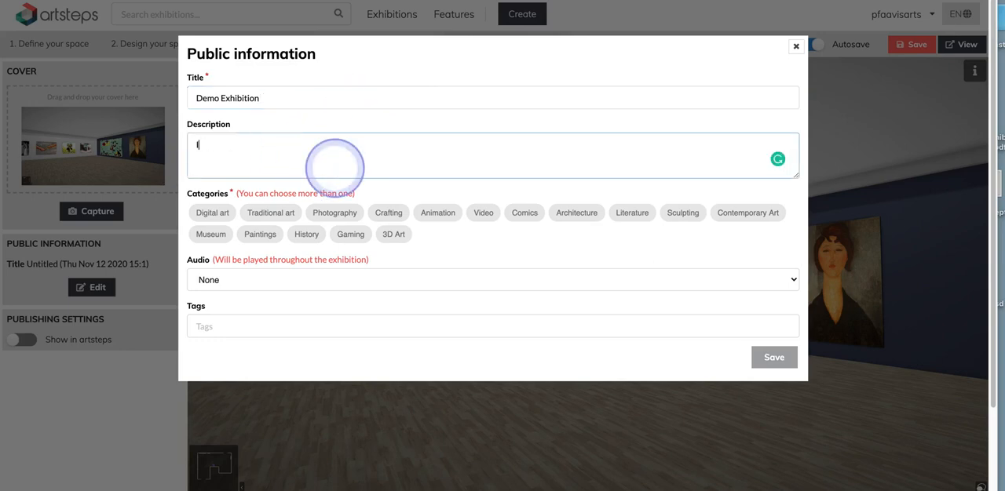
{"action": "type", "text": "Info about your"}
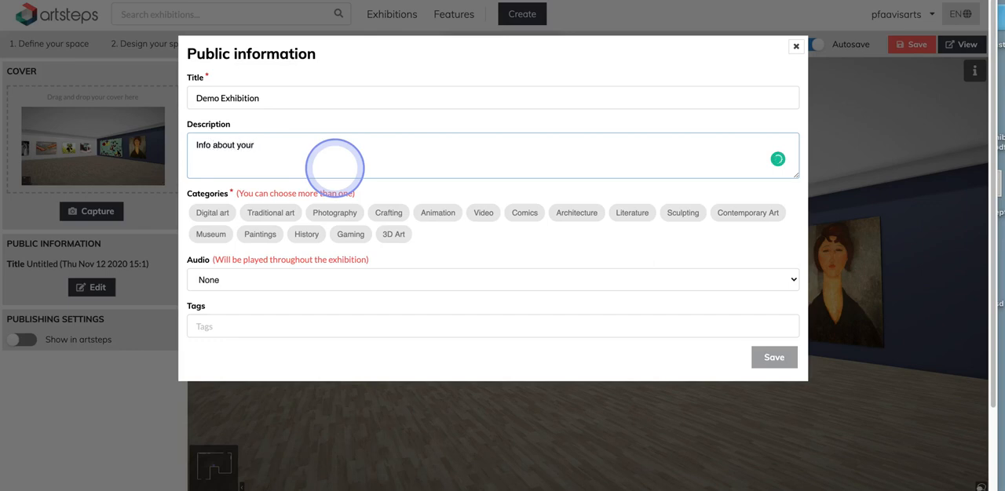
{"action": "type", "text": "gallery"}
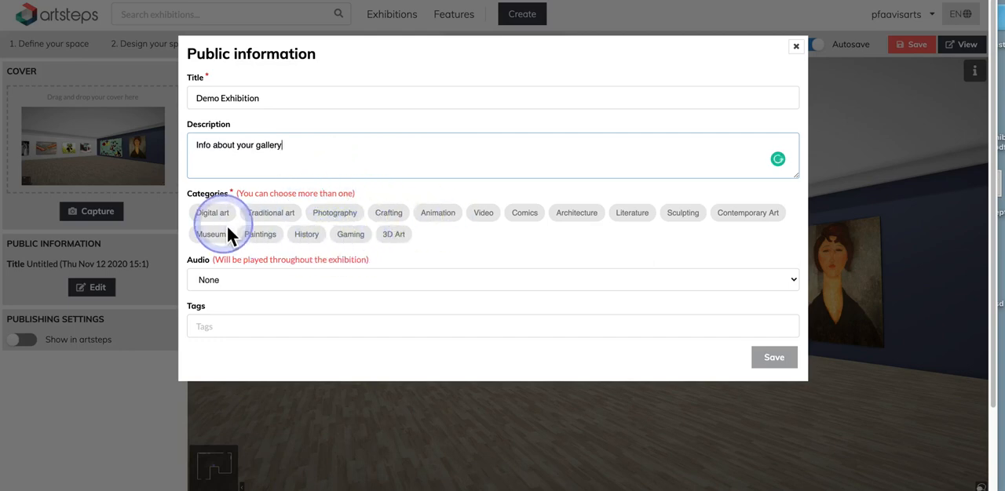
Step: Tag it Digital art and Photography, keep audio at None, and save
{"action": "left_click", "coordinate": [212, 213]}
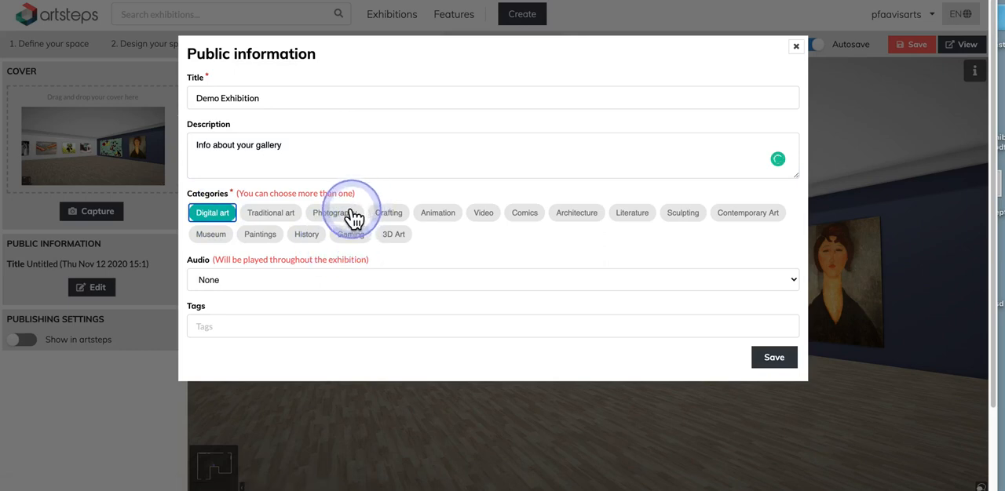
{"action": "left_click", "coordinate": [335, 212]}
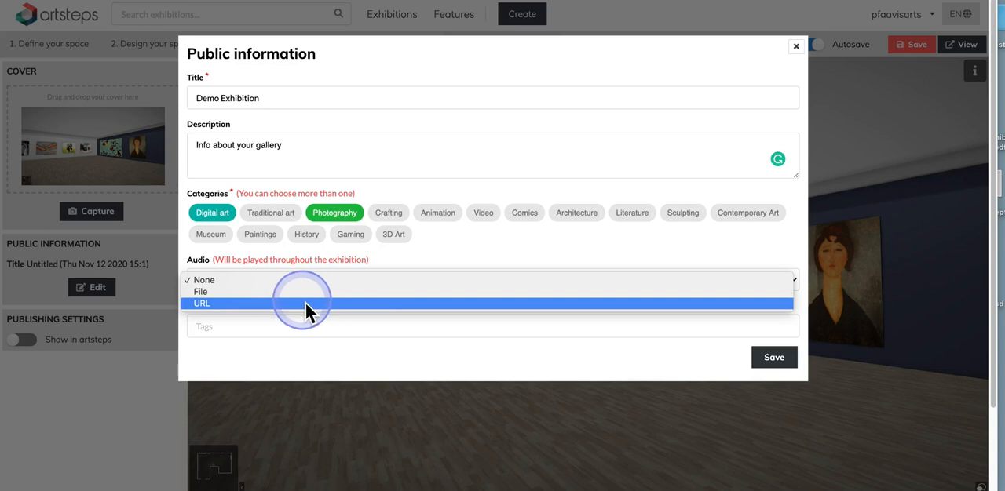
{"action": "left_click", "coordinate": [203, 280]}
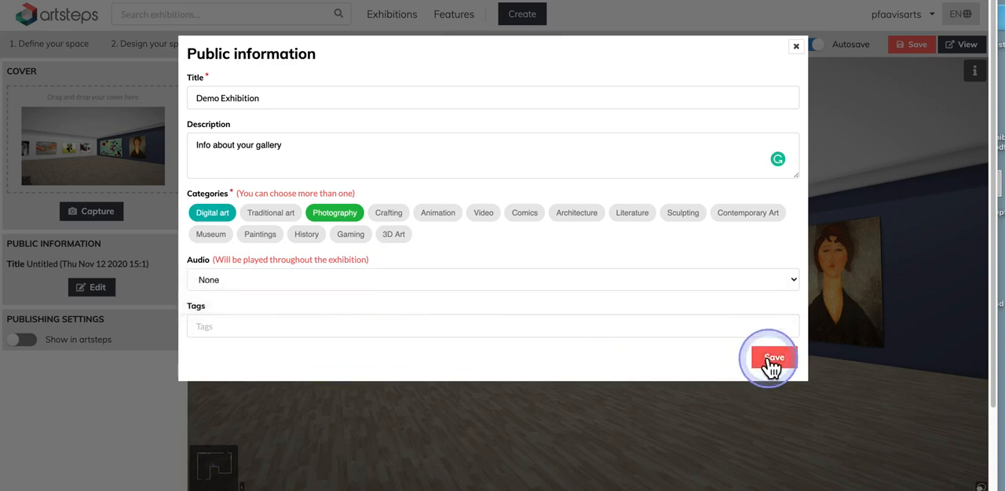
{"action": "left_click", "coordinate": [770, 358]}
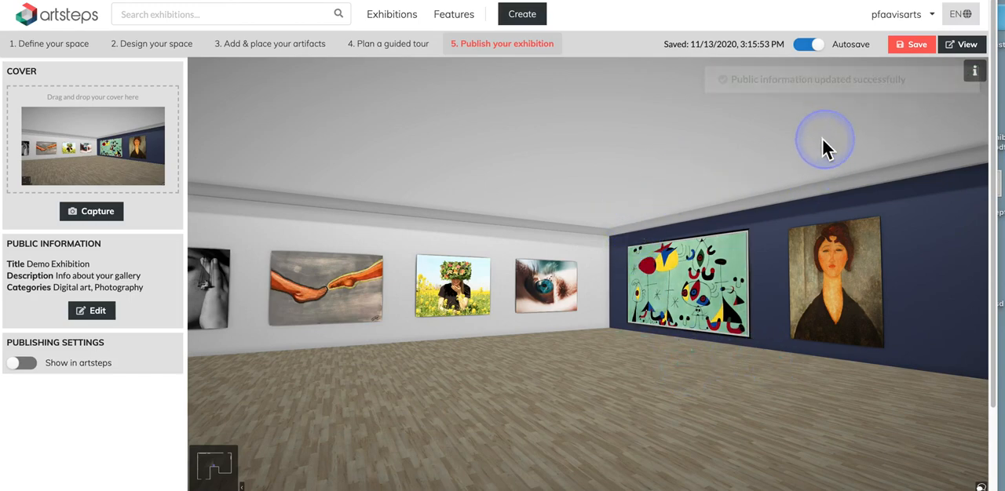
{"action": "mouse_move", "coordinate": [667, 150]}
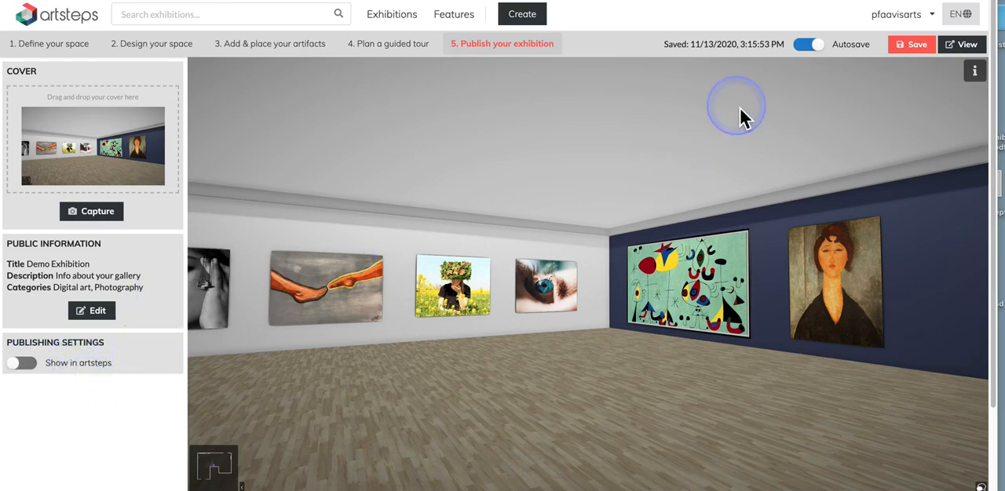
Step: Open the username dropdown menu at the top right
{"action": "left_click", "coordinate": [895, 14]}
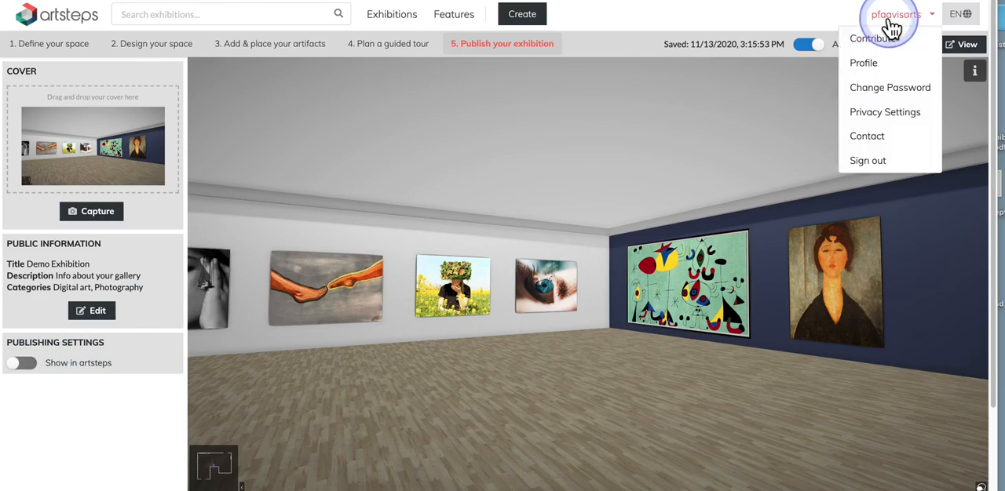
Step: Go to the profile and open the Demo Exhibition thumbnail in view mode
{"action": "left_click", "coordinate": [863, 63]}
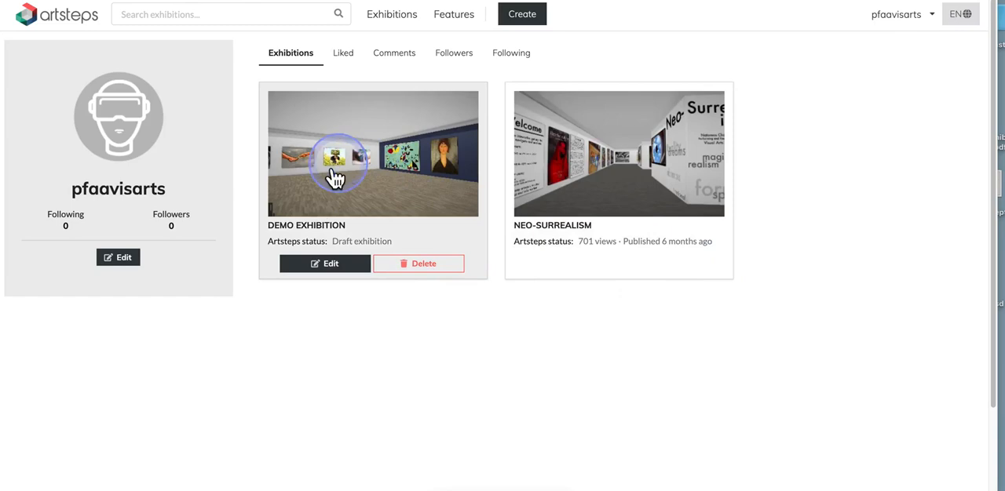
{"action": "mouse_move", "coordinate": [365, 199]}
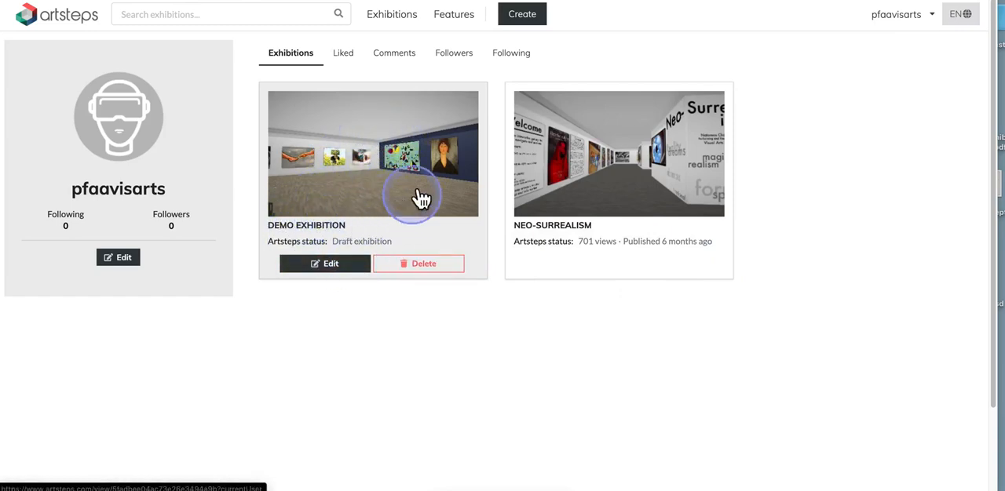
{"action": "mouse_move", "coordinate": [393, 166]}
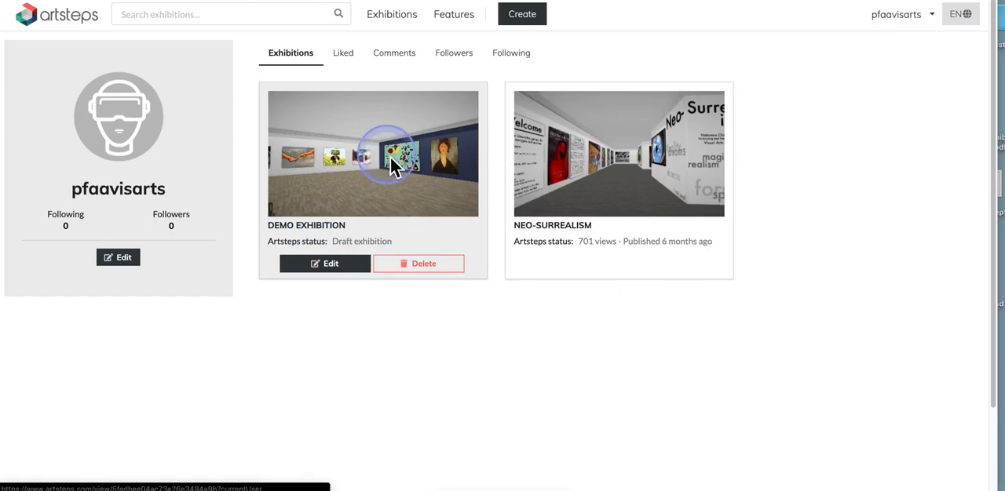
{"action": "left_click", "coordinate": [373, 153]}
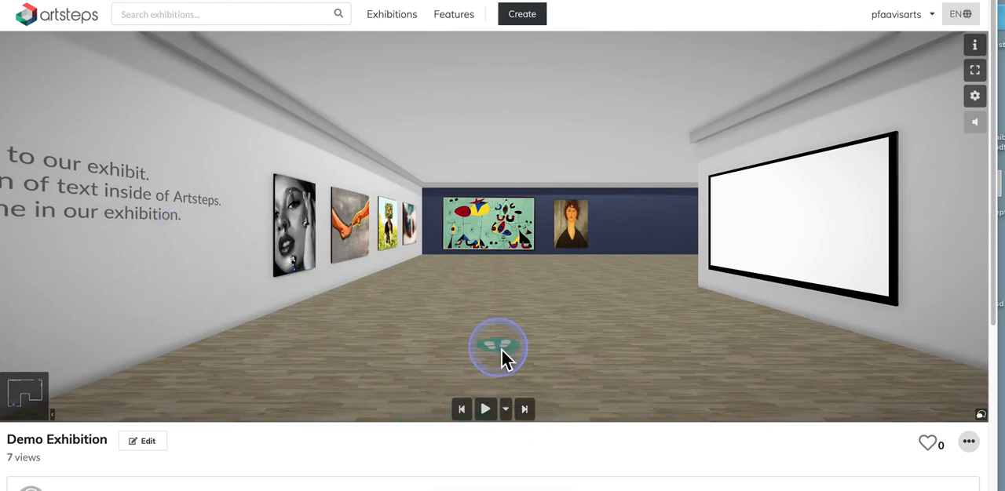
{"action": "mouse_move", "coordinate": [505, 409]}
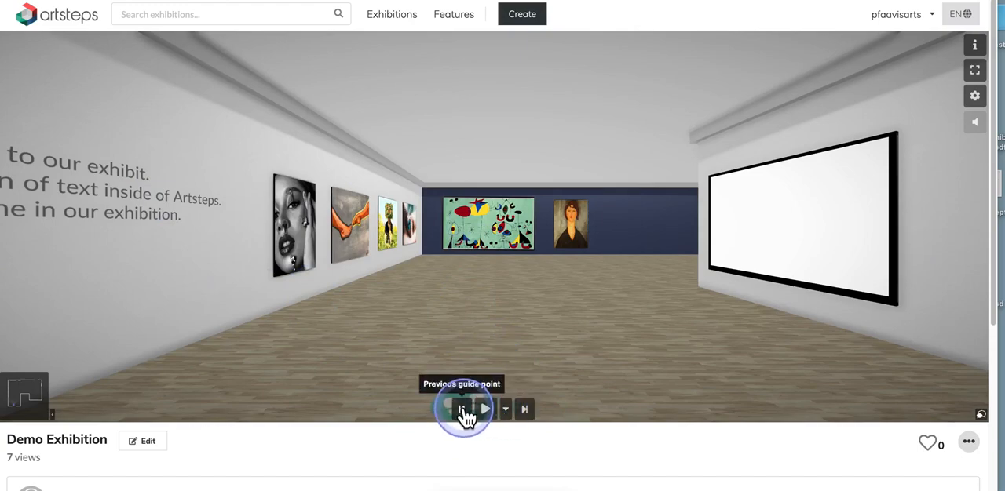
{"action": "mouse_move", "coordinate": [518, 409]}
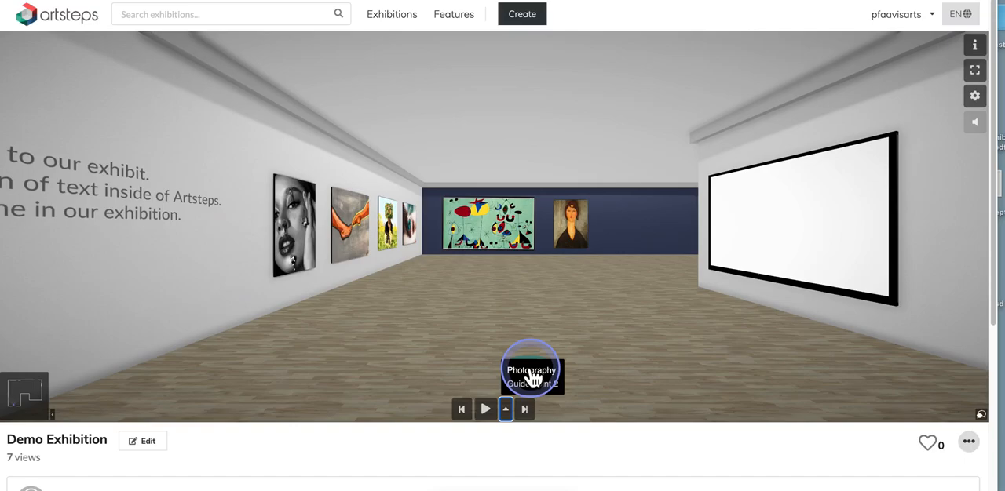
{"action": "mouse_move", "coordinate": [485, 409]}
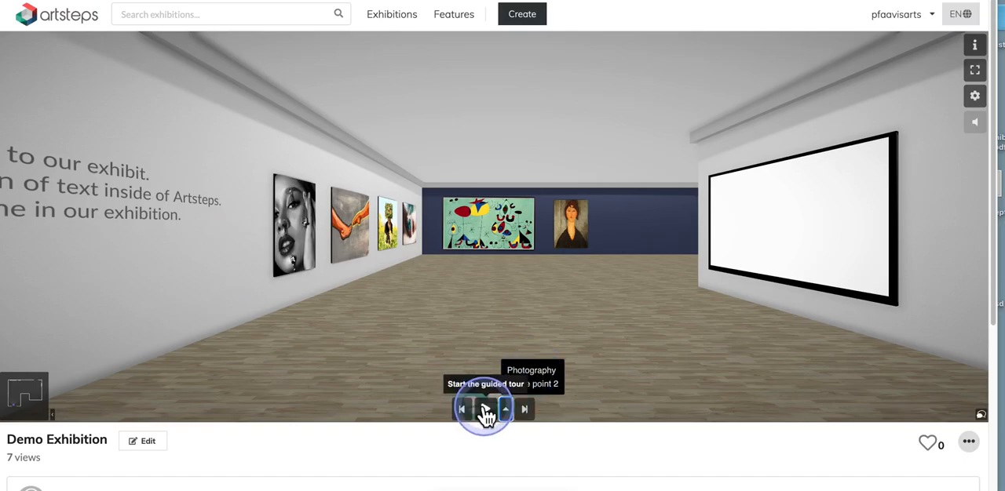
Step: Start the guided tour and advance through guide points to Photography
{"action": "left_click", "coordinate": [485, 408]}
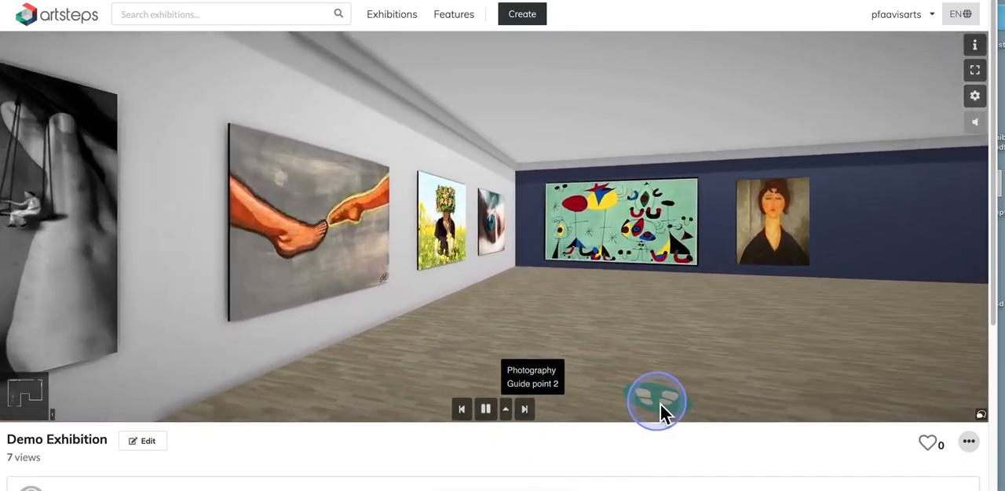
{"action": "left_click", "coordinate": [657, 400]}
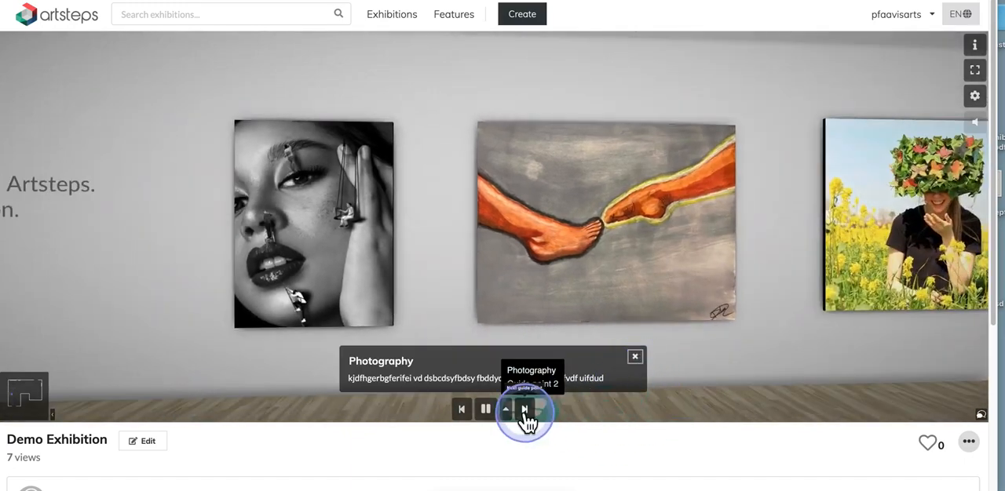
{"action": "left_click", "coordinate": [524, 408]}
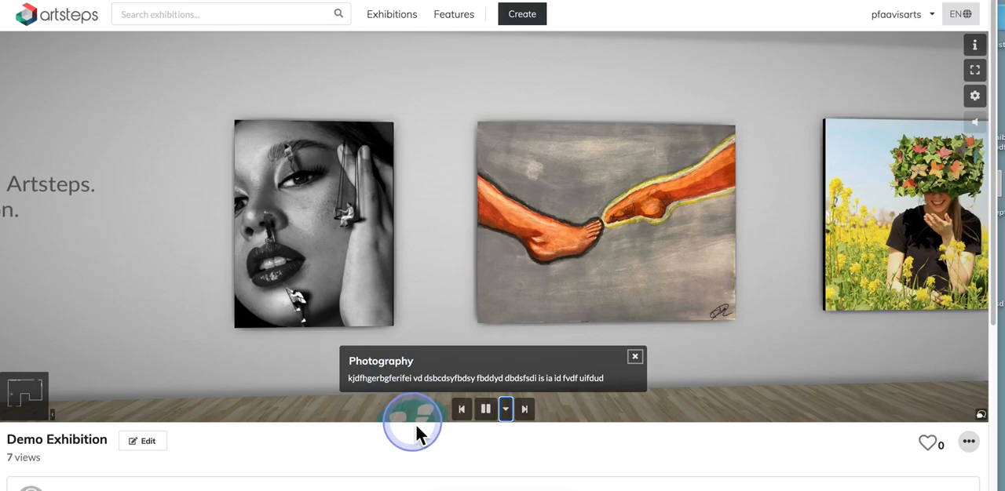
{"action": "left_click", "coordinate": [525, 409]}
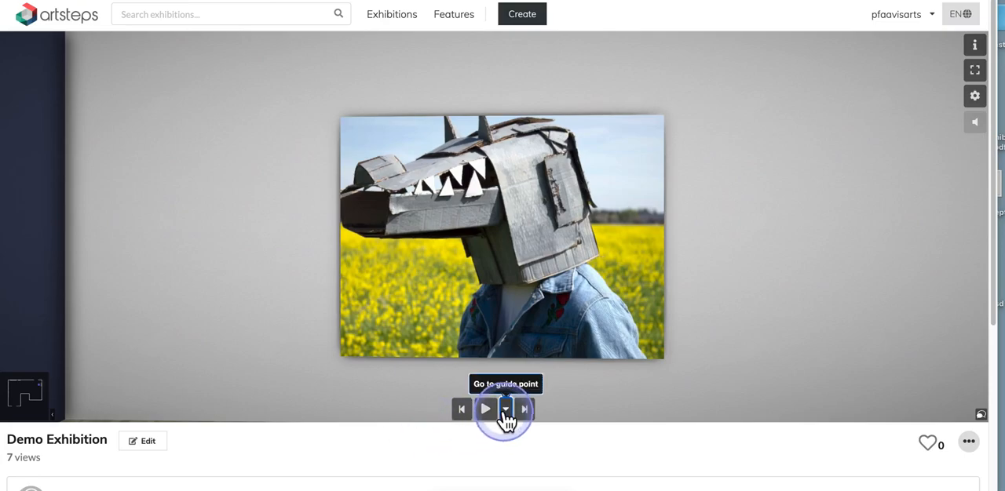
{"action": "left_click", "coordinate": [504, 409]}
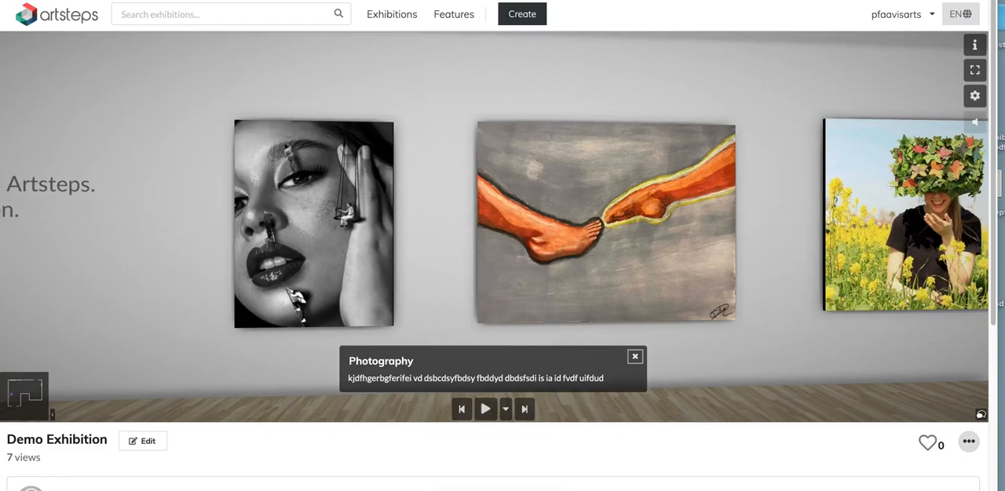
Step: Open the gear Quality Settings panel from the right-hand toolbar
{"action": "left_click", "coordinate": [444, 205]}
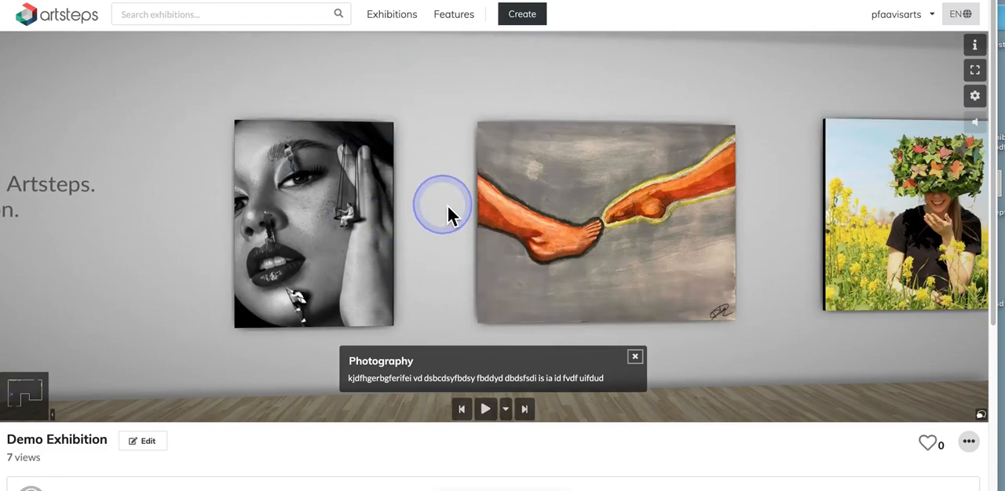
{"action": "left_click", "coordinate": [443, 206]}
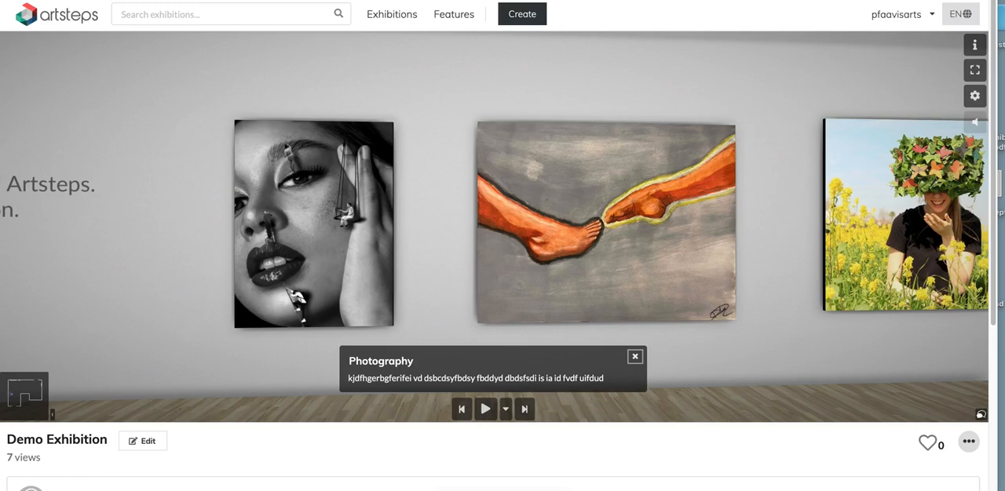
{"action": "left_click", "coordinate": [974, 96]}
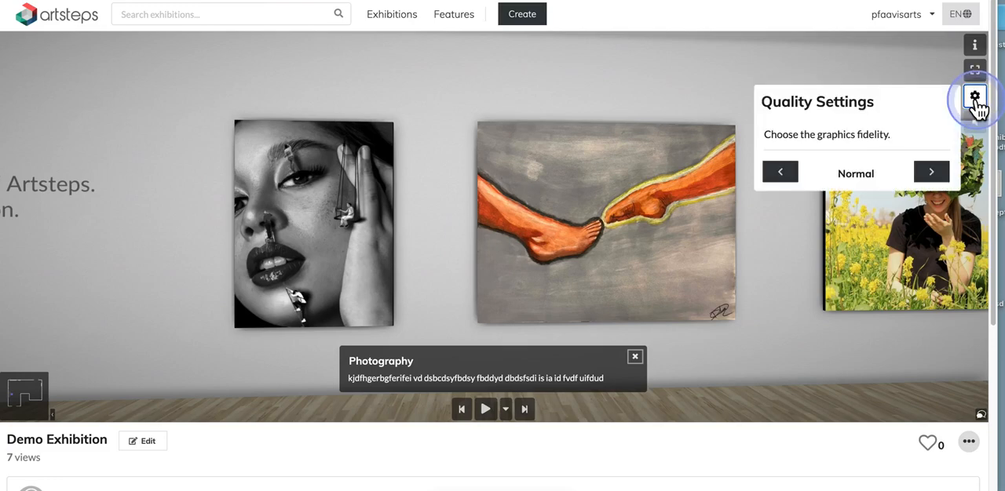
Step: Close quality settings, then view and close the navigation tutorial
{"action": "left_click", "coordinate": [974, 95]}
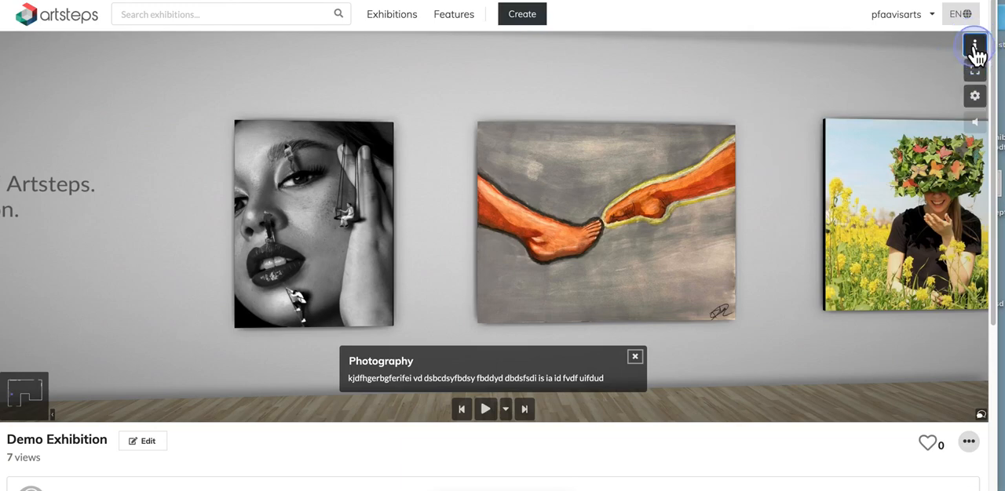
{"action": "left_click", "coordinate": [974, 45]}
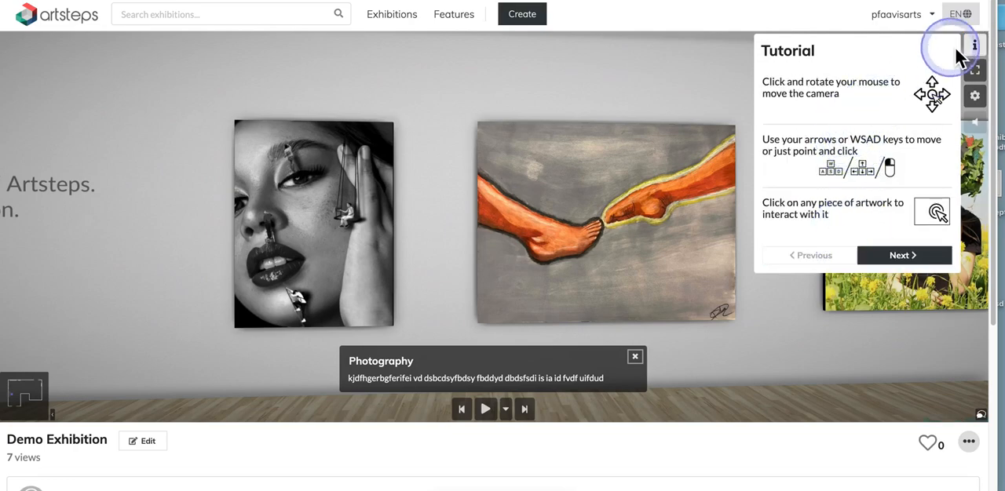
{"action": "left_click", "coordinate": [974, 45]}
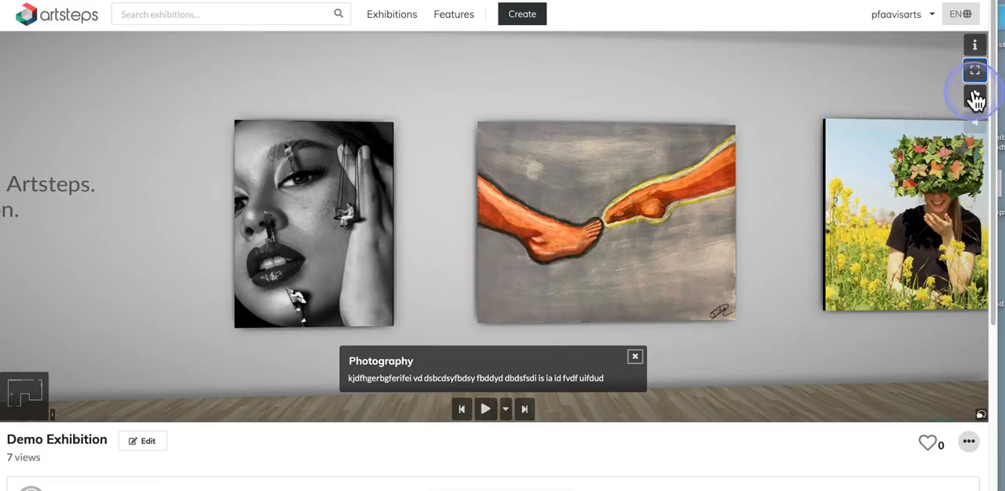
Step: Reopen Quality Settings, set graphics fidelity to Normal, and close the panel
{"action": "left_click", "coordinate": [974, 97]}
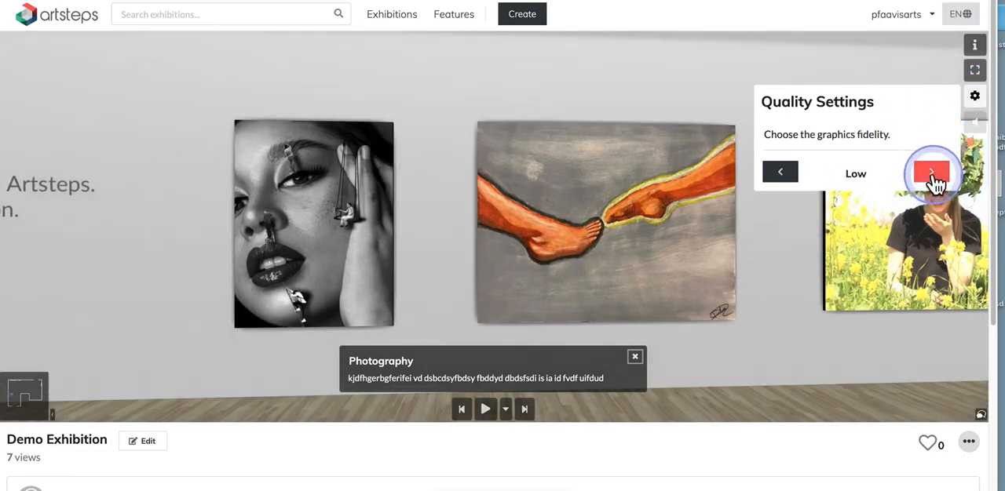
{"action": "left_click", "coordinate": [931, 173]}
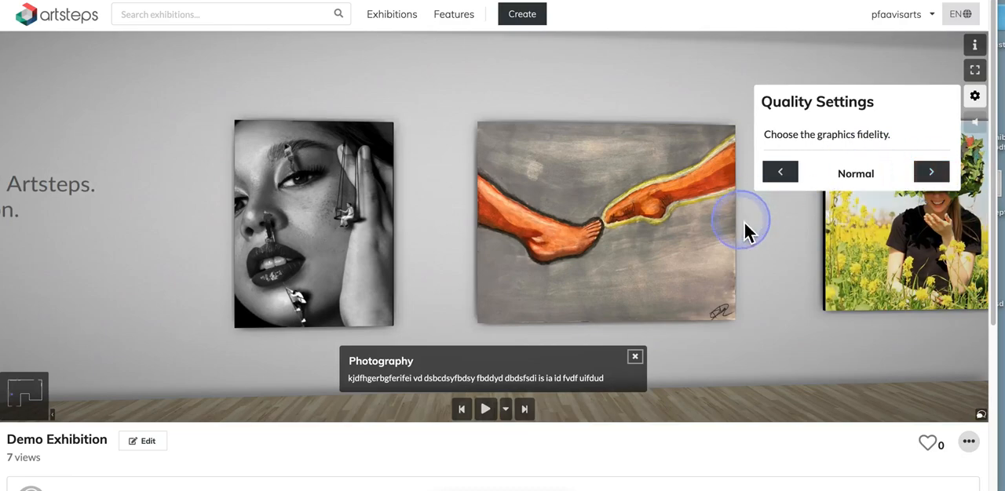
{"action": "mouse_move", "coordinate": [840, 216]}
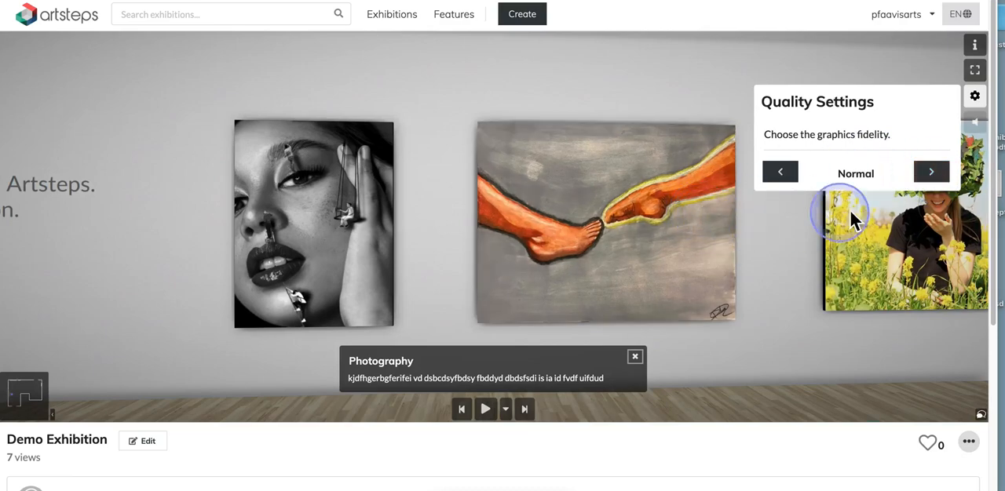
{"action": "mouse_move", "coordinate": [974, 98]}
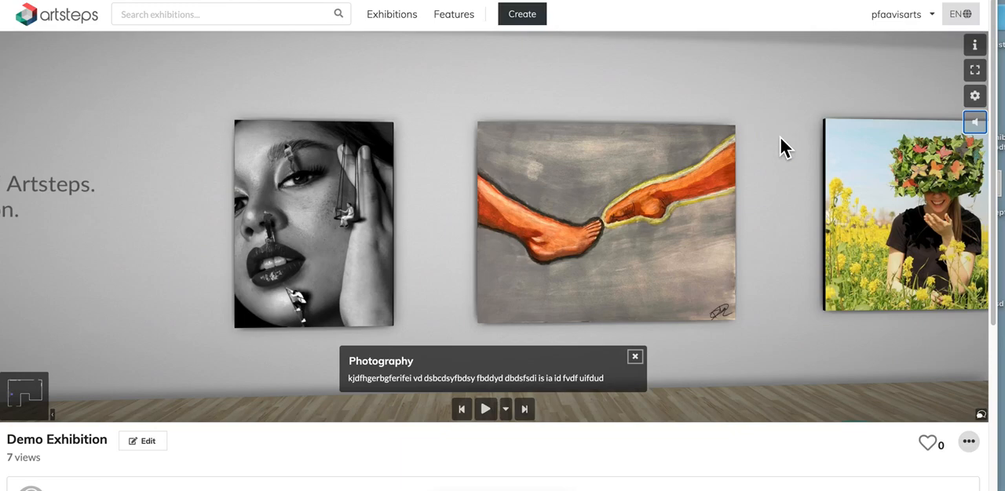
{"action": "left_click", "coordinate": [776, 135]}
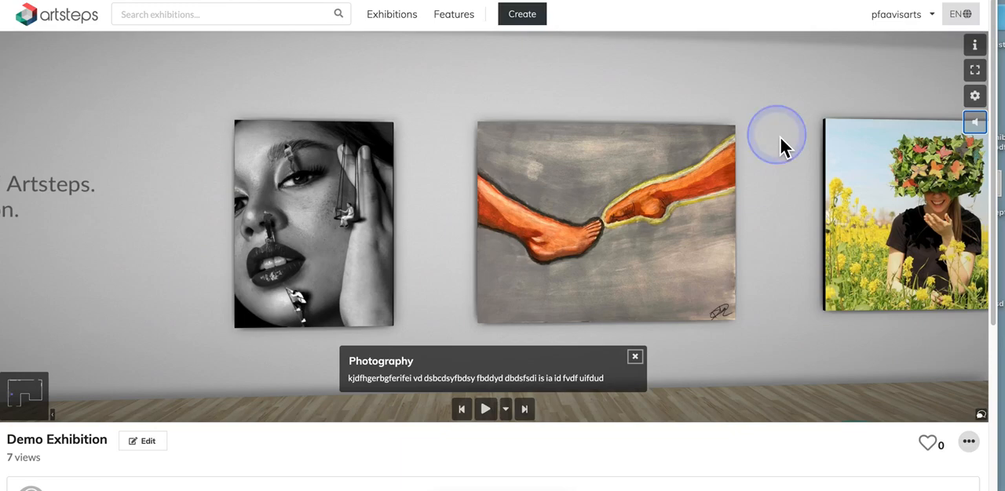